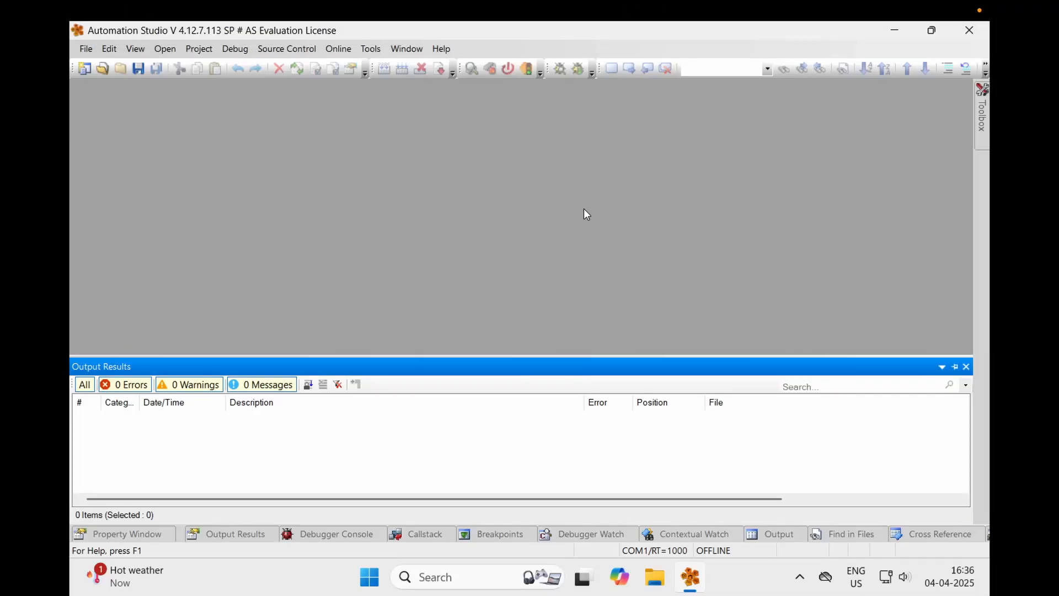
mouse_move(266, 137)
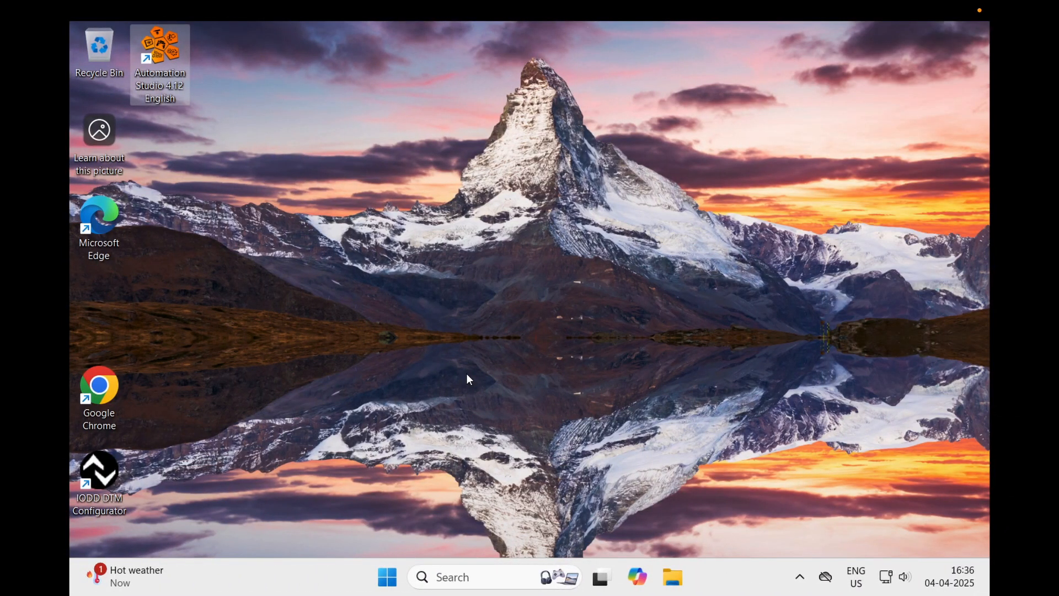
mouse_move(357, 328)
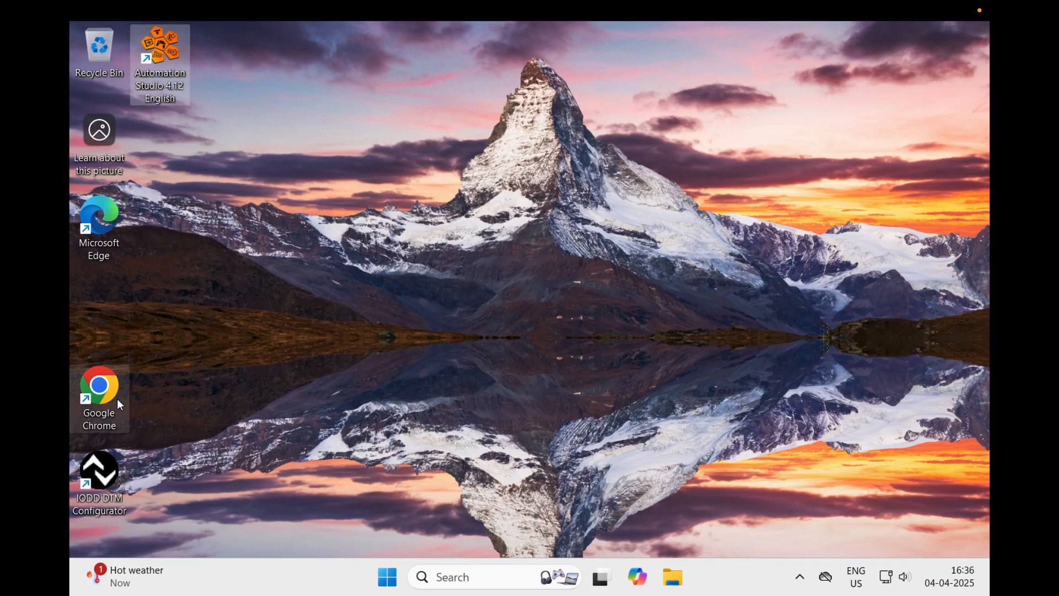
Launch Chrome, search for 'b&R downloads' and open the B&R Downloads result
double_click(99, 385)
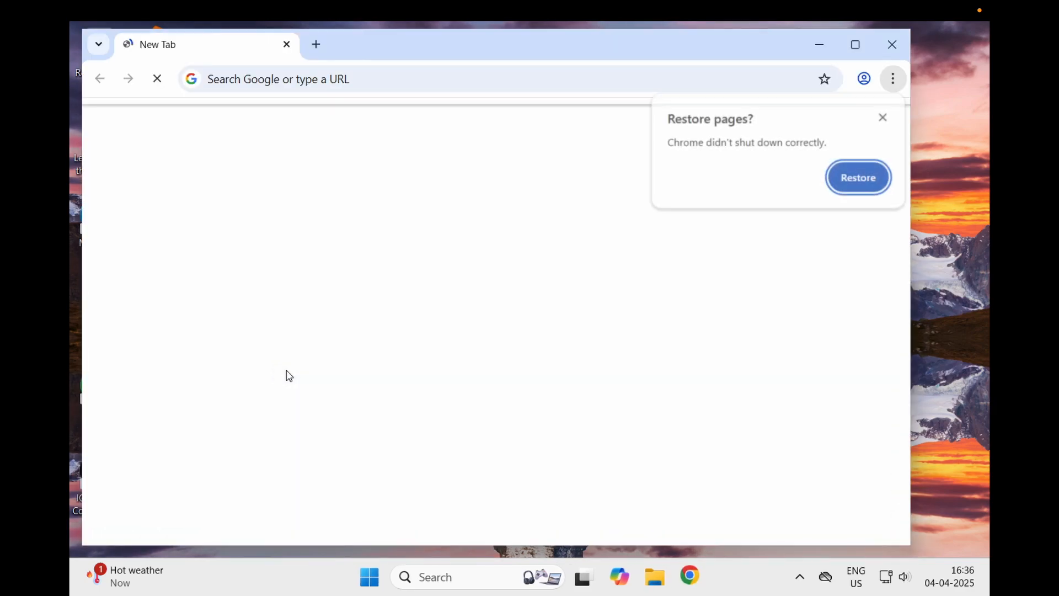
click(277, 79)
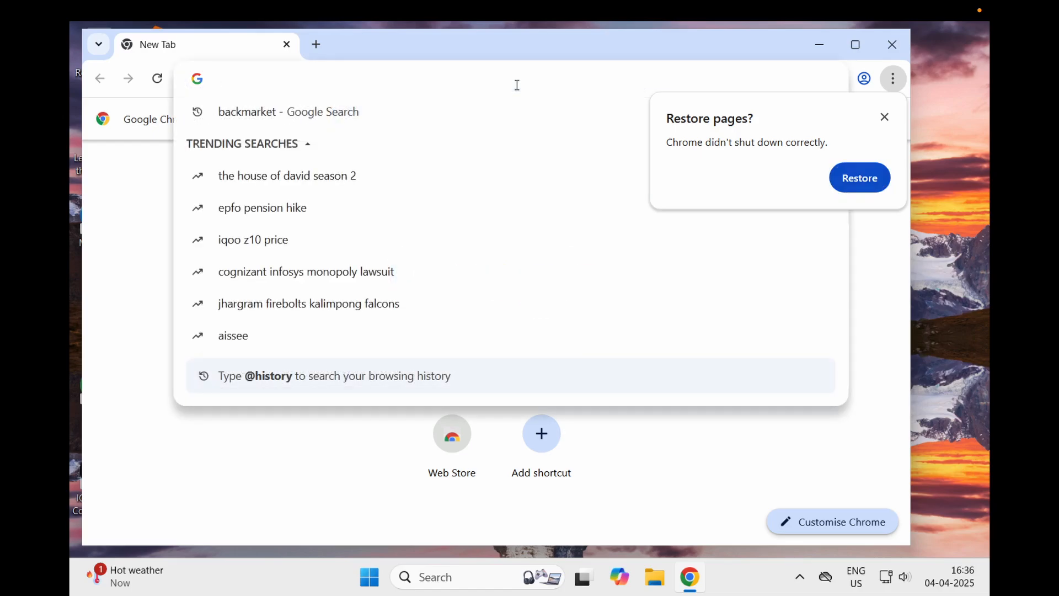
text(b&R)
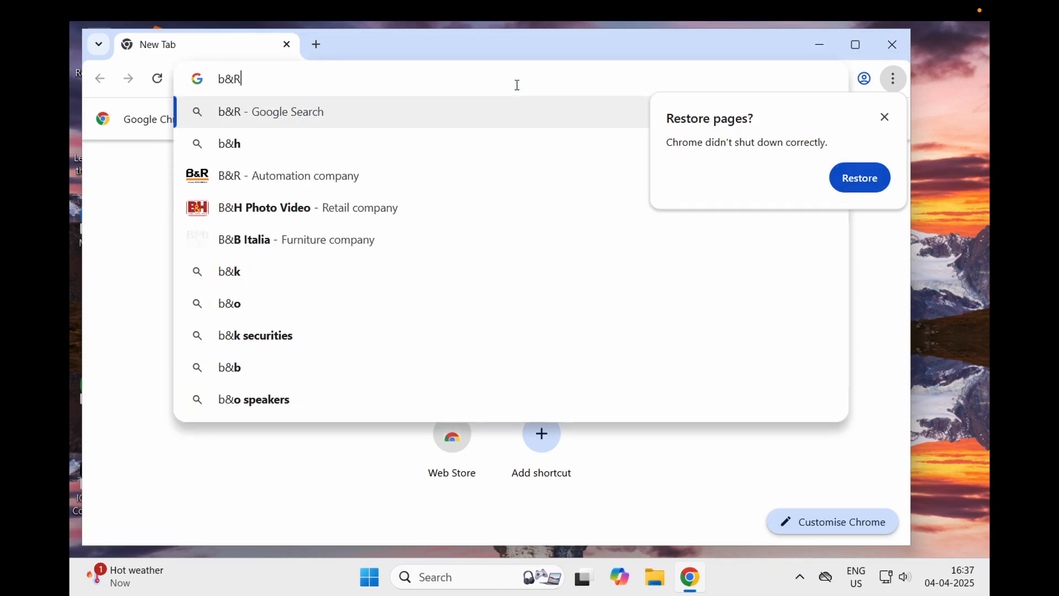
text(downloads)
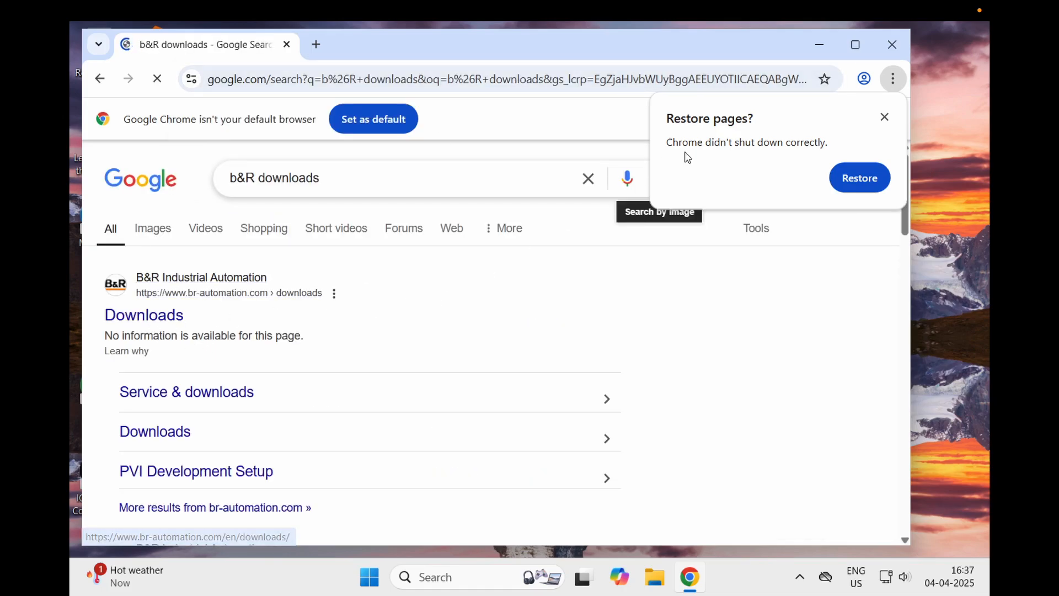
click(154, 431)
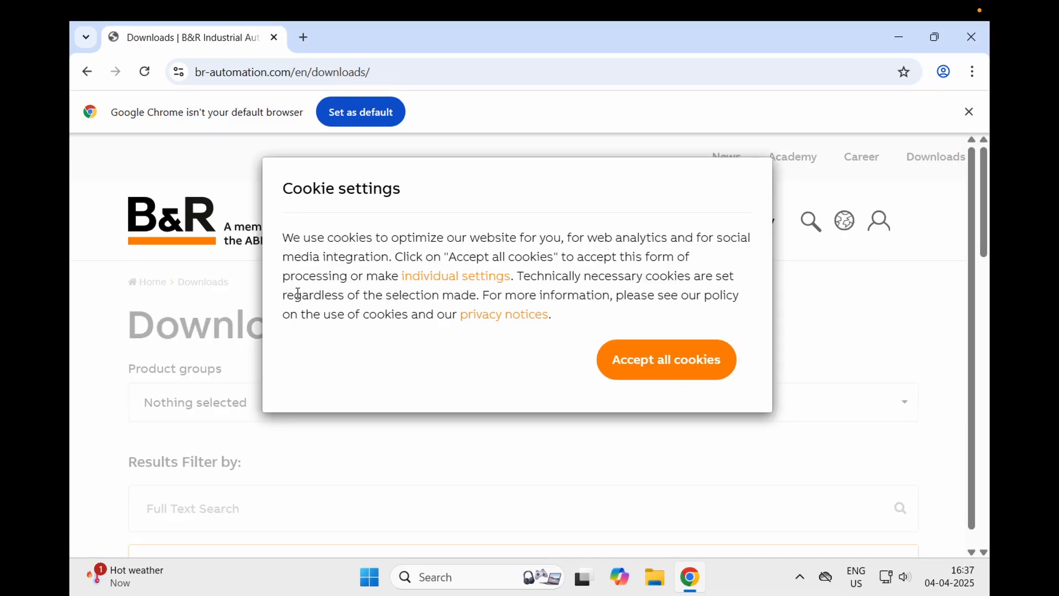
Accept all cookies and filter downloads by Software, Automation Studio, Automation Studio 6
click(665, 359)
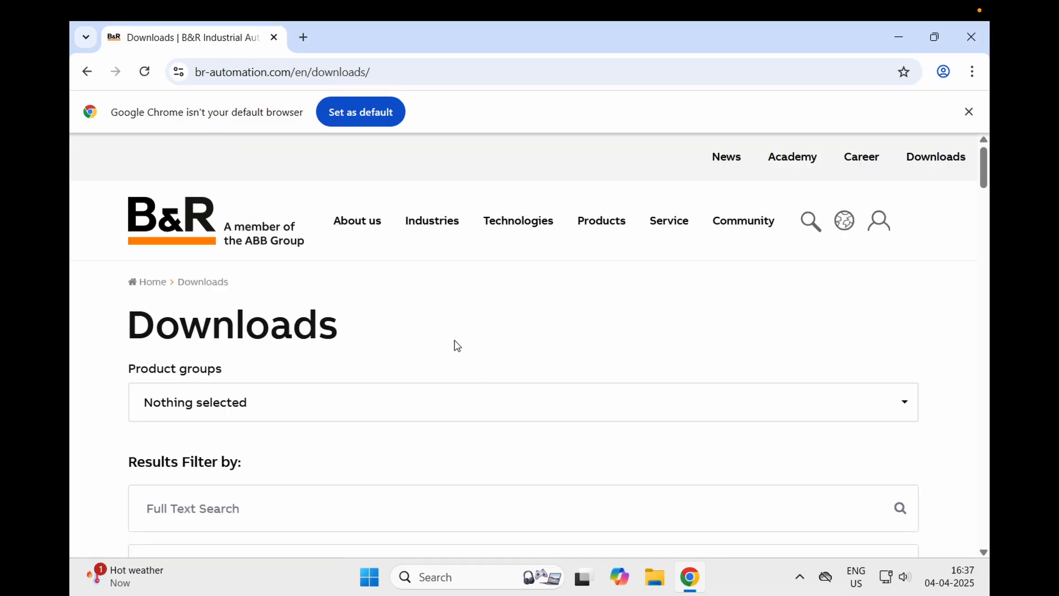
click(522, 402)
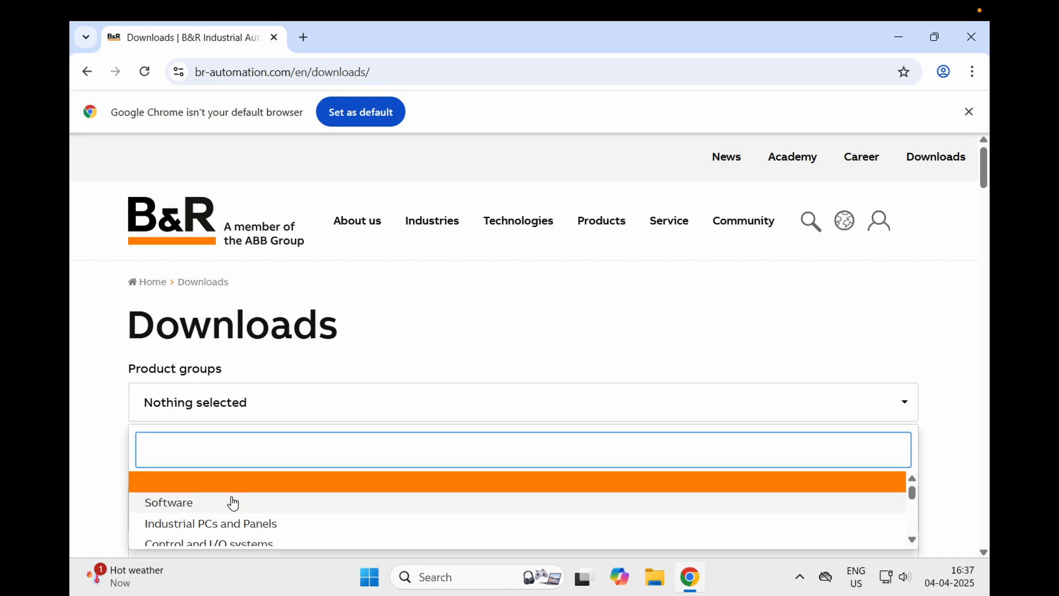
click(168, 502)
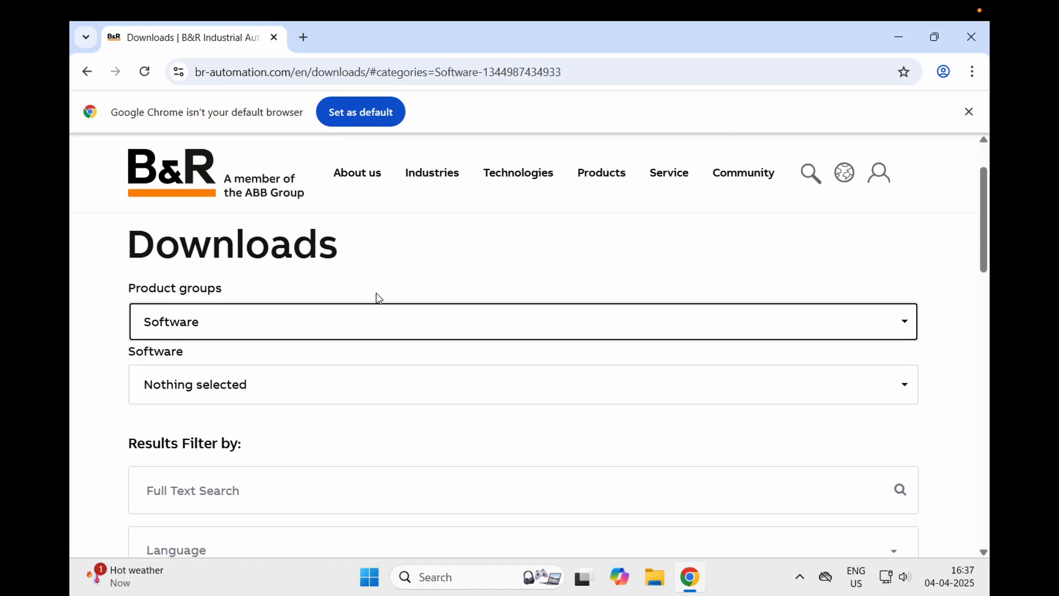
click(522, 384)
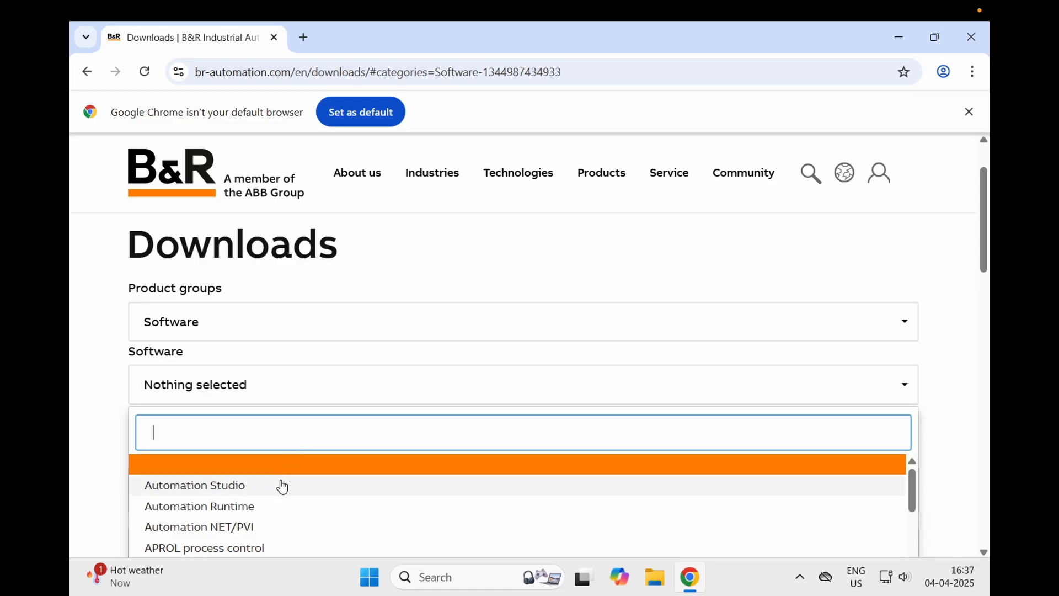
click(194, 485)
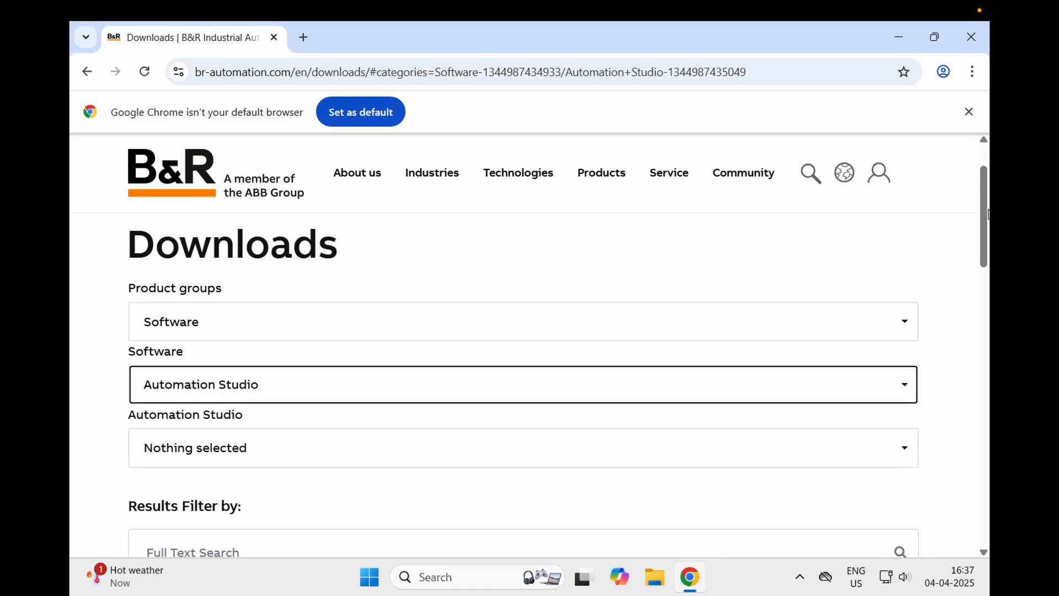
scroll(down, 3)
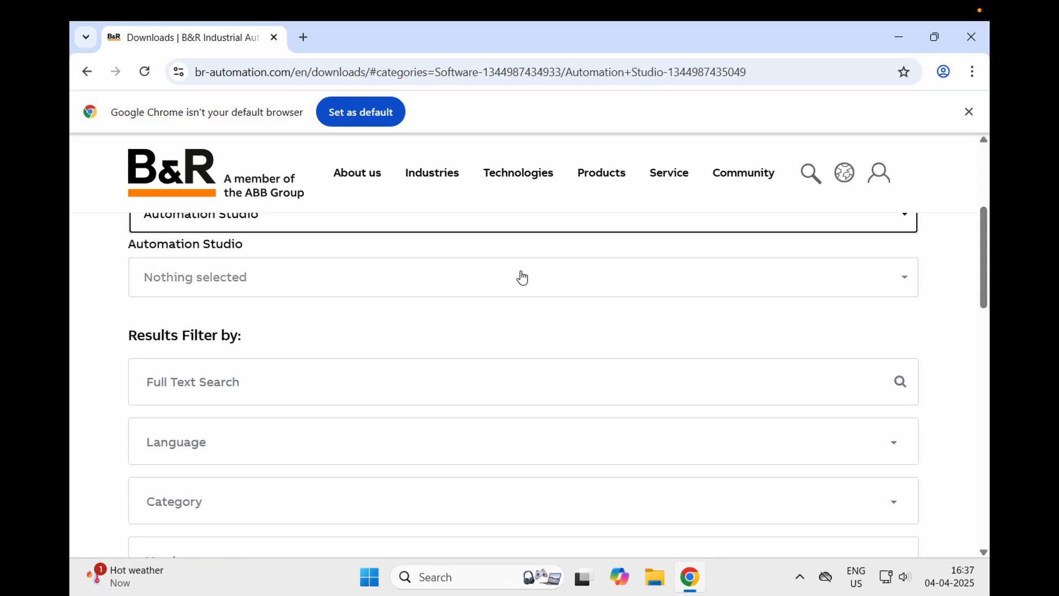
click(523, 277)
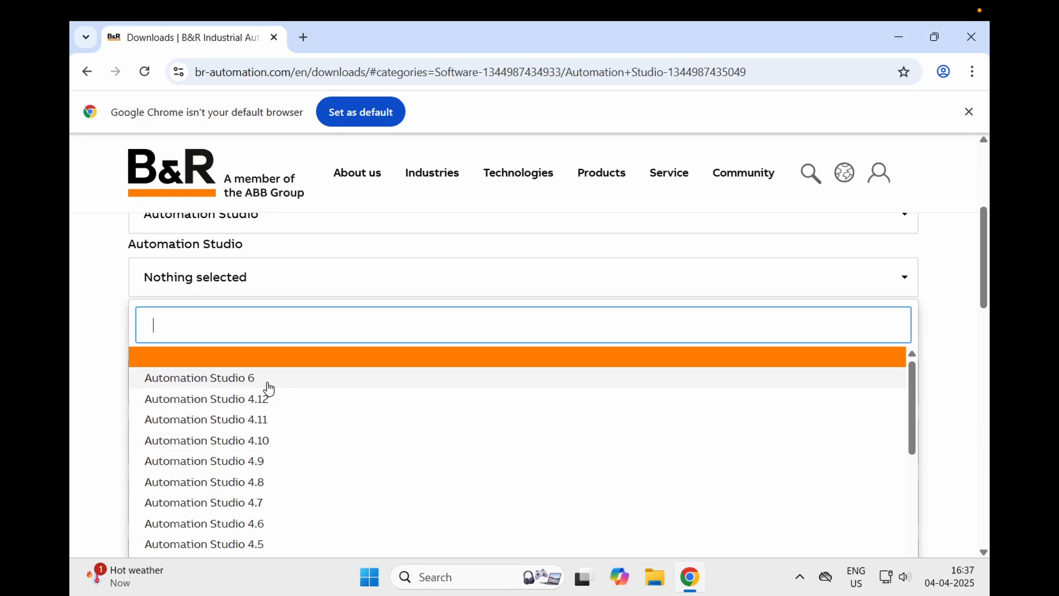
click(199, 377)
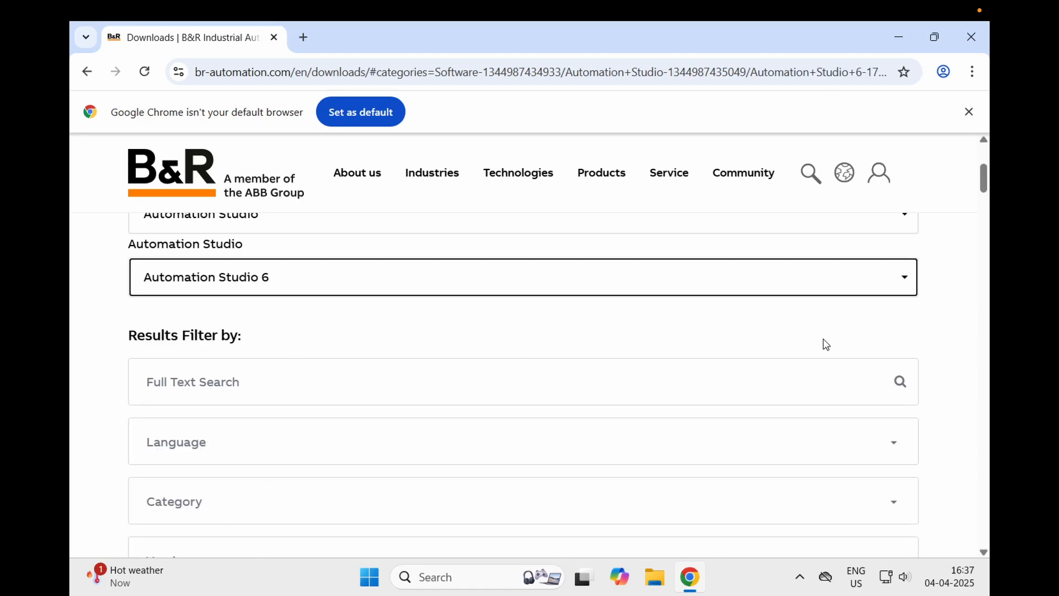
Start the Automation Studio V6 ZIP (1 GB) download and check its progress
scroll(down, 3)
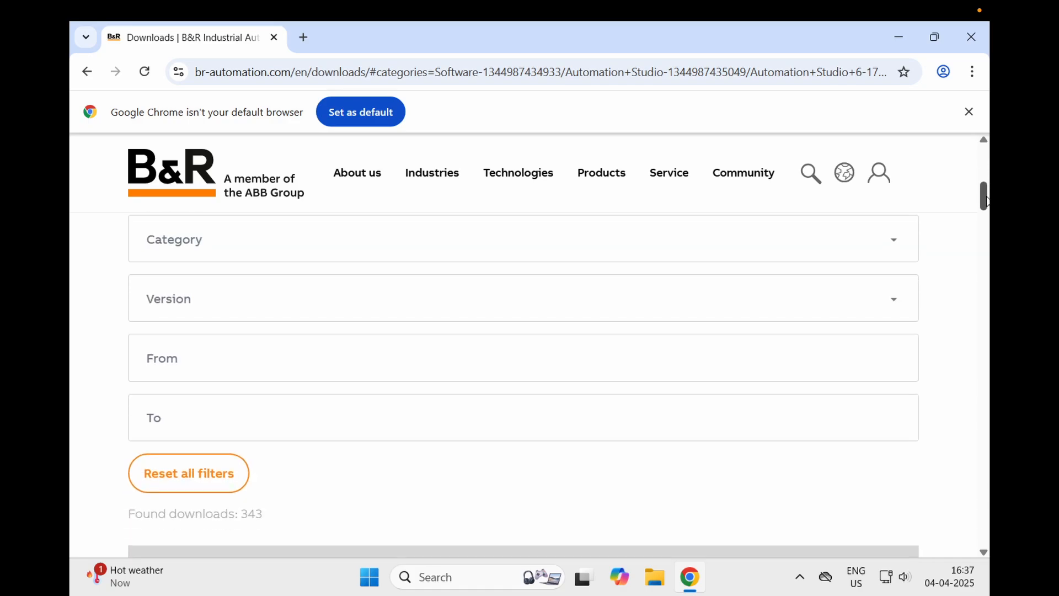
scroll(down, 3)
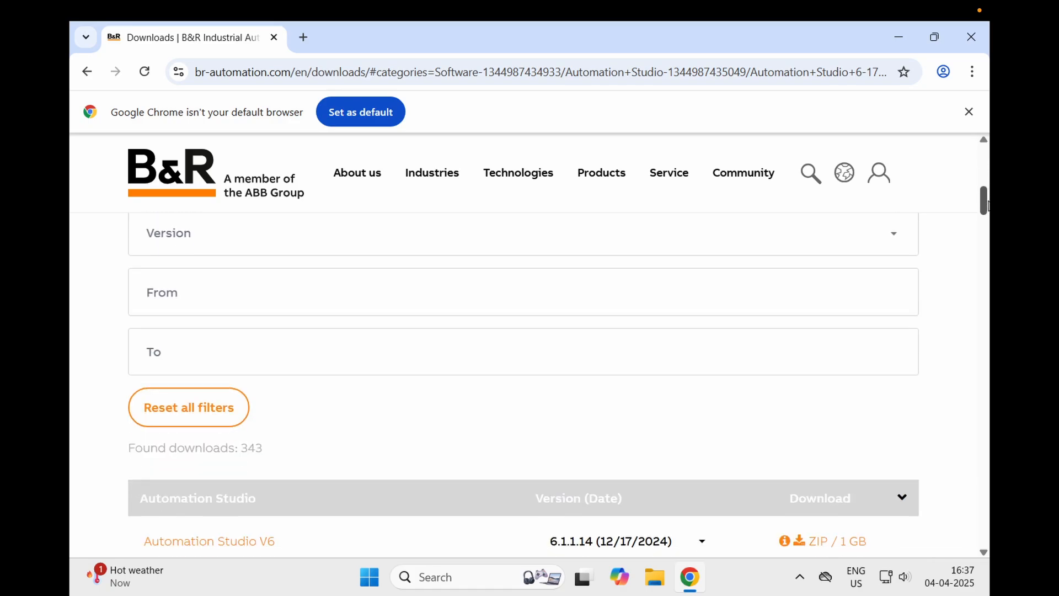
scroll(down, 3)
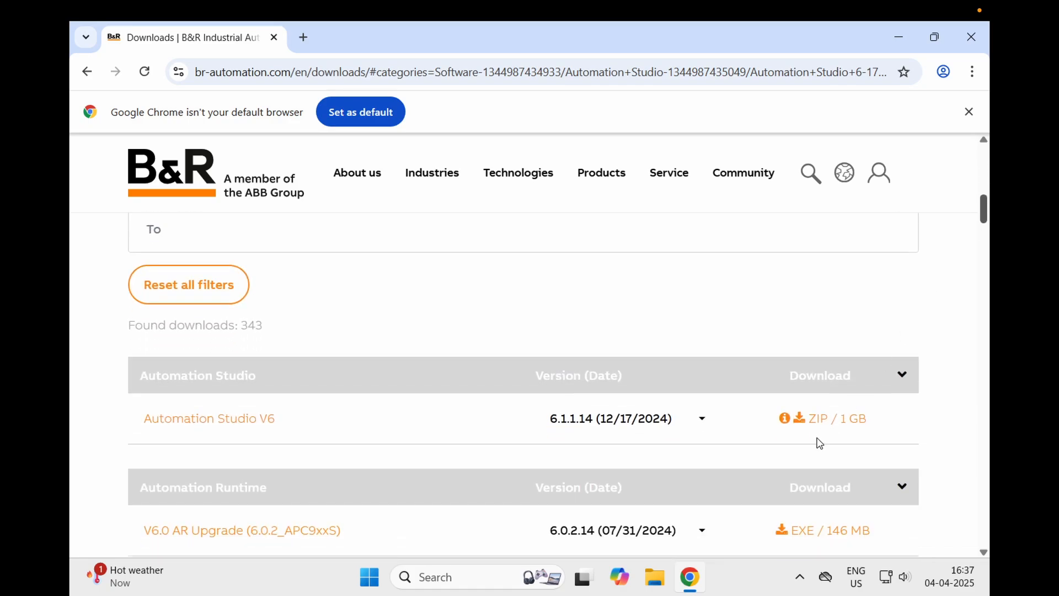
click(816, 418)
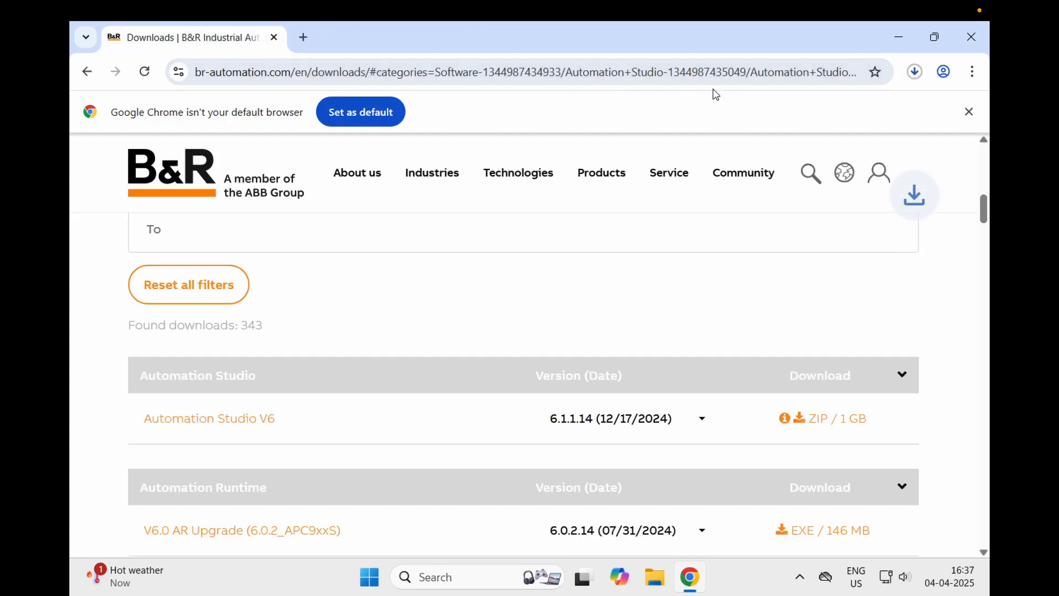
click(913, 72)
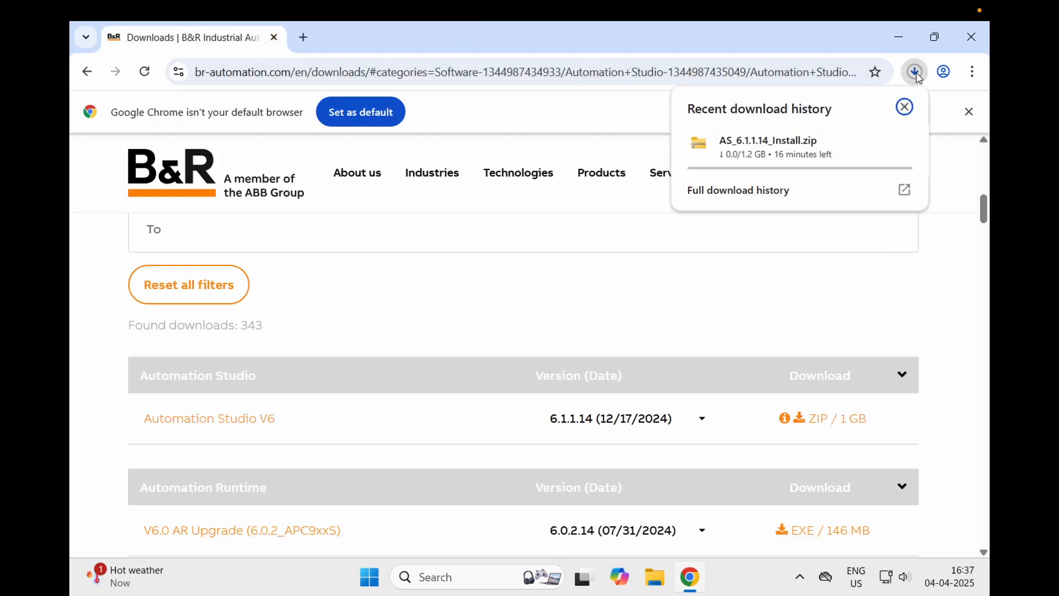
mouse_move(738, 190)
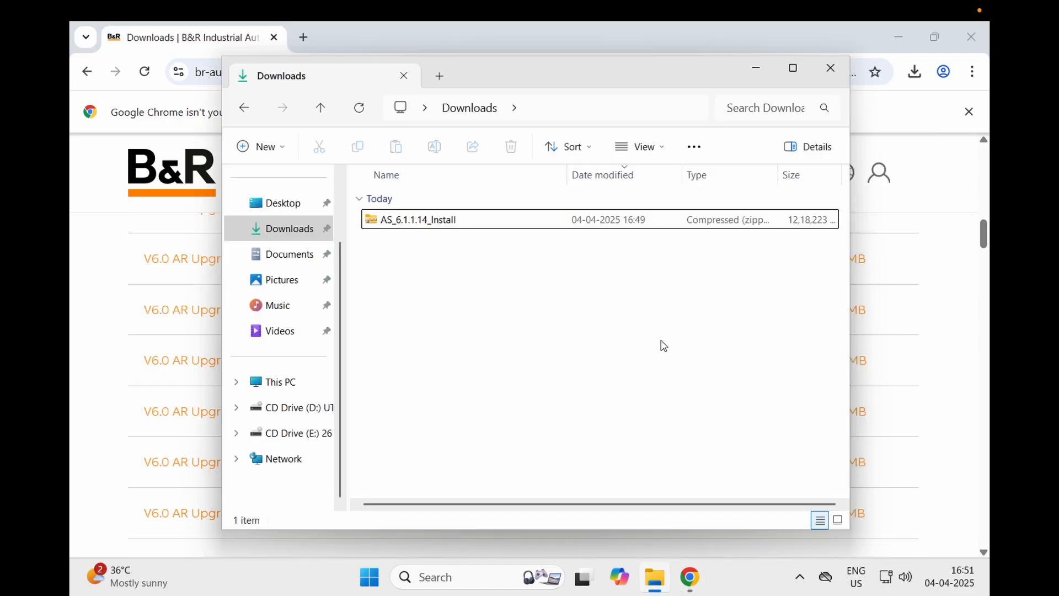
mouse_move(546, 303)
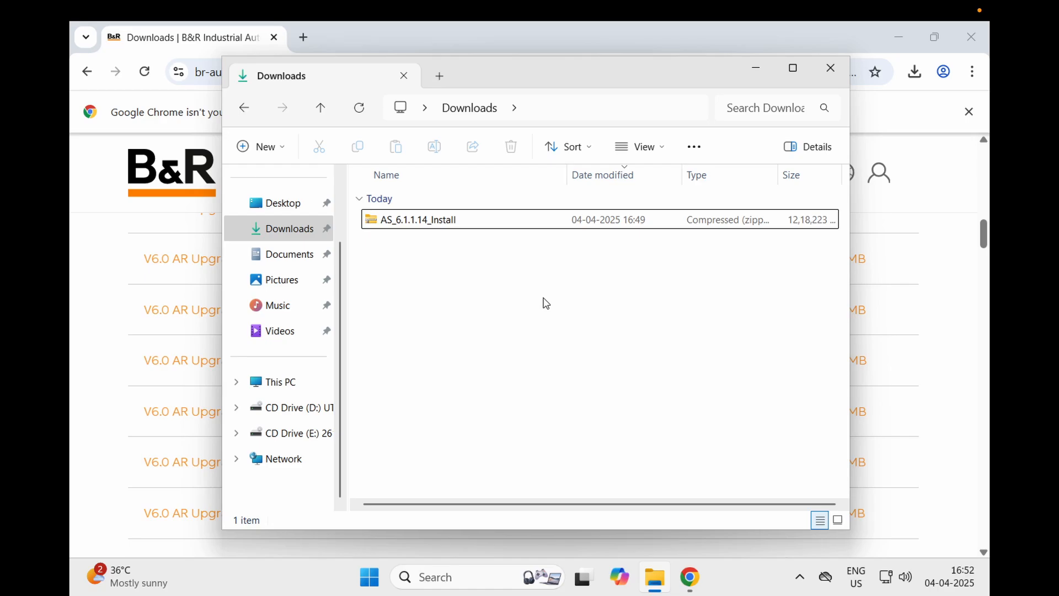
Extract AS_6.1.1.14_Install.zip into a matching folder in Downloads
click(417, 220)
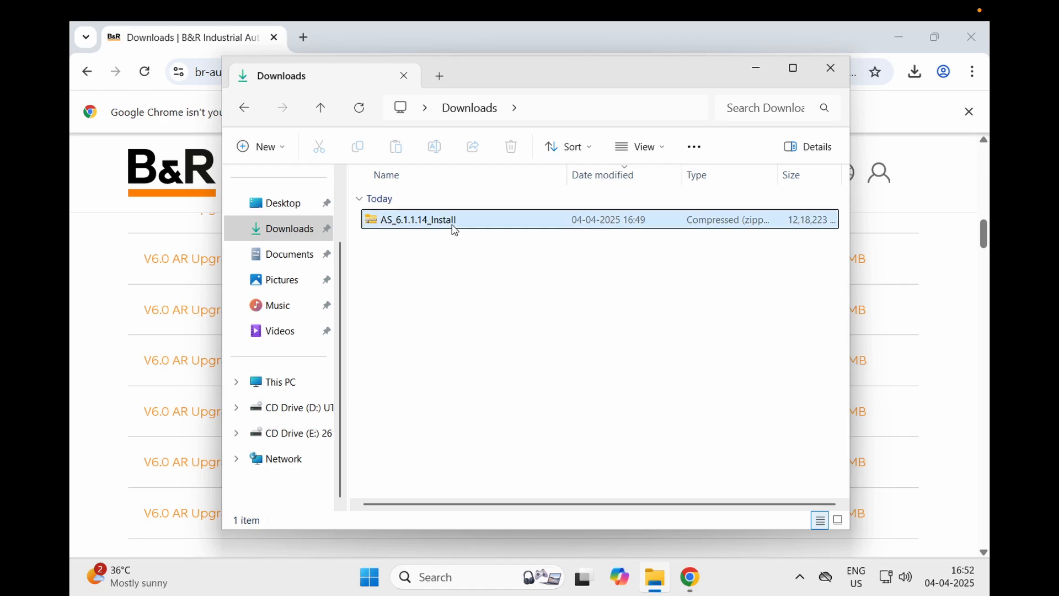
right_click(417, 219)
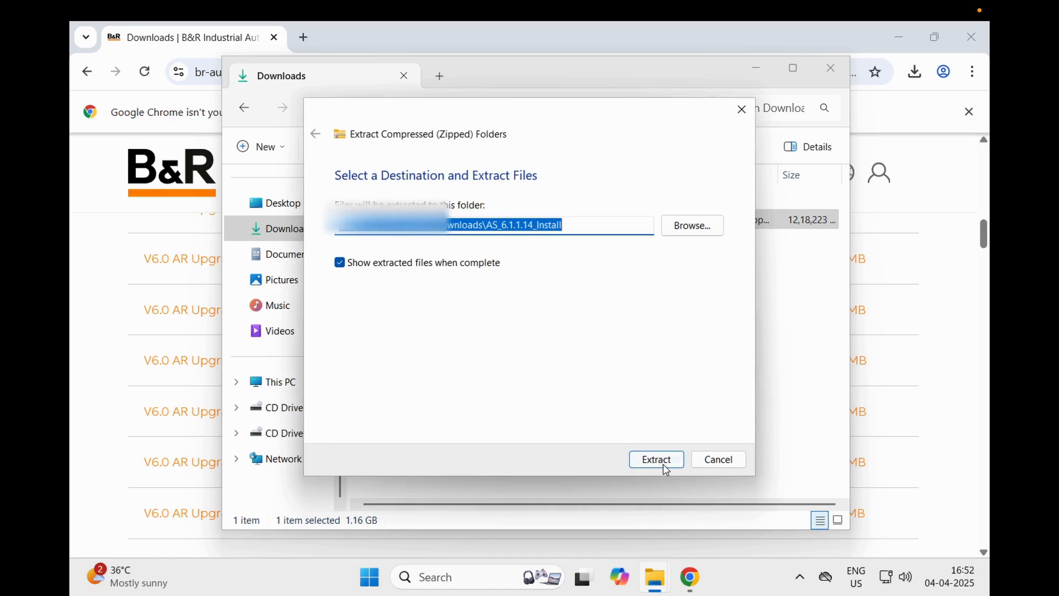
click(655, 459)
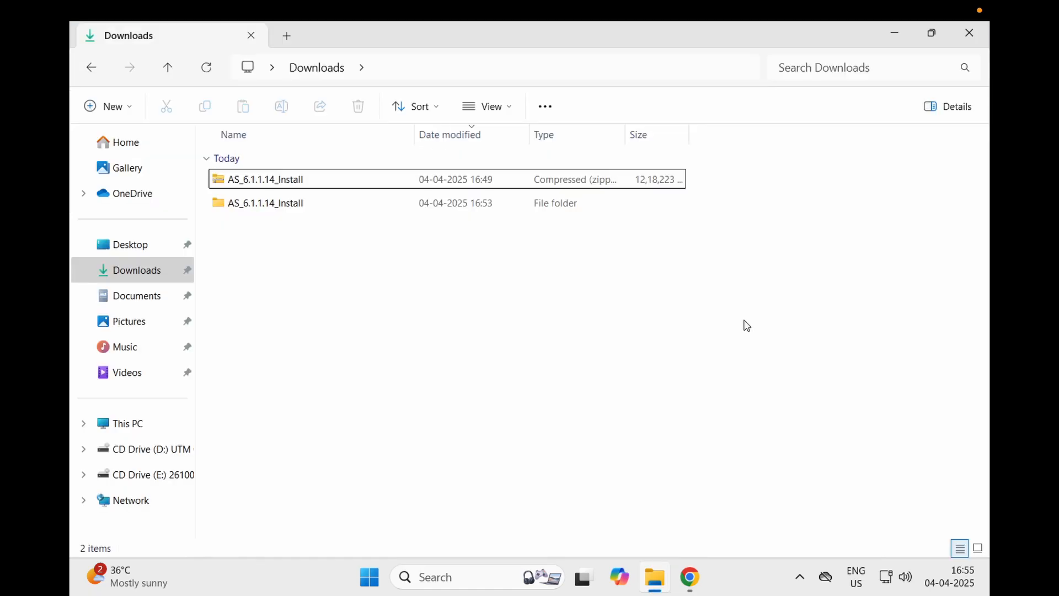
Open the AS_6.1.1.14_Install folder, run Install as administrator, choose English, start setup
click(265, 202)
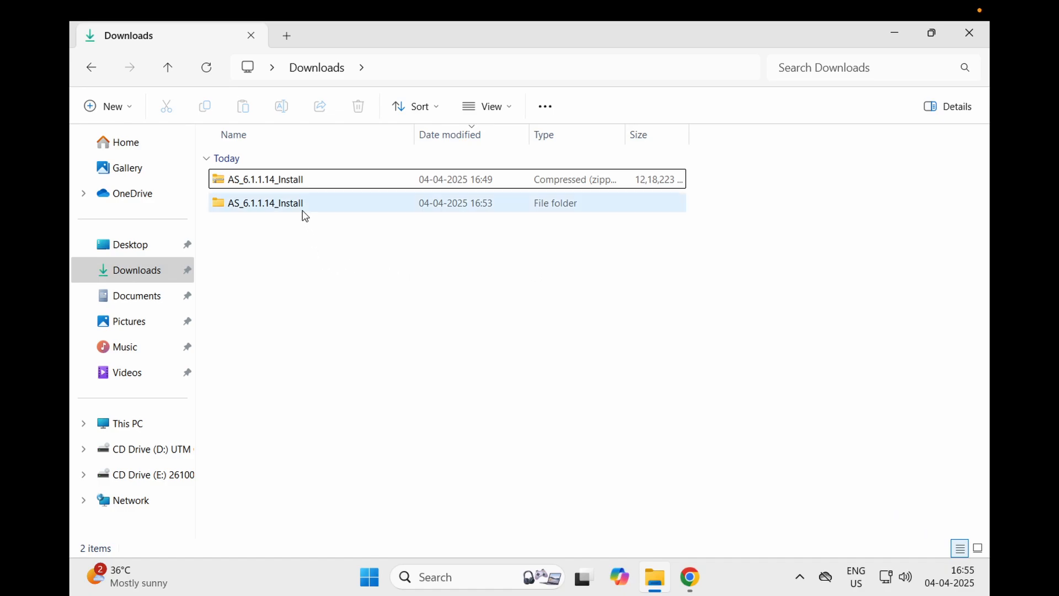
double_click(266, 202)
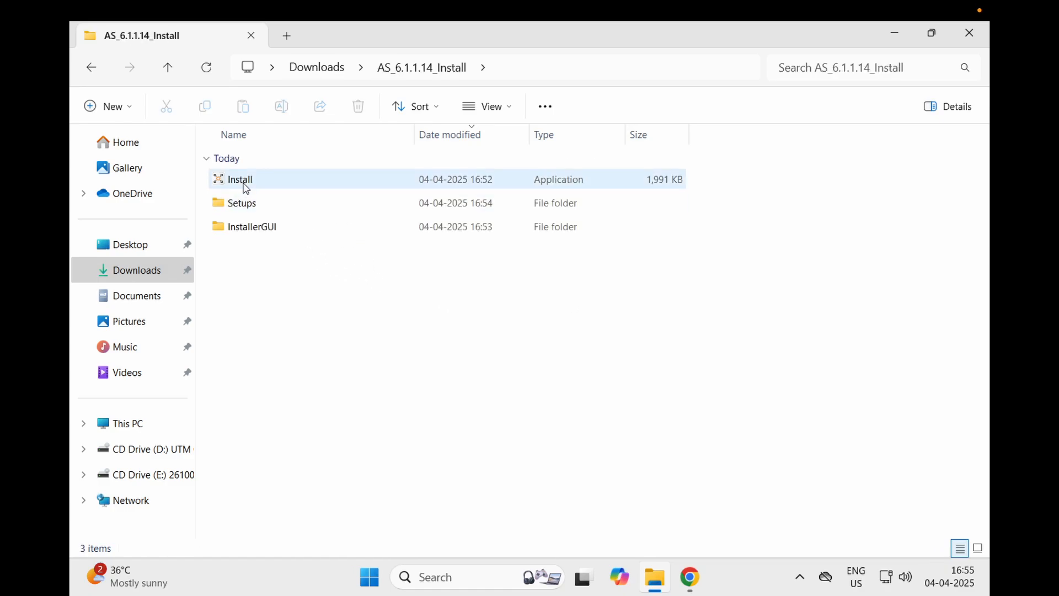
right_click(240, 178)
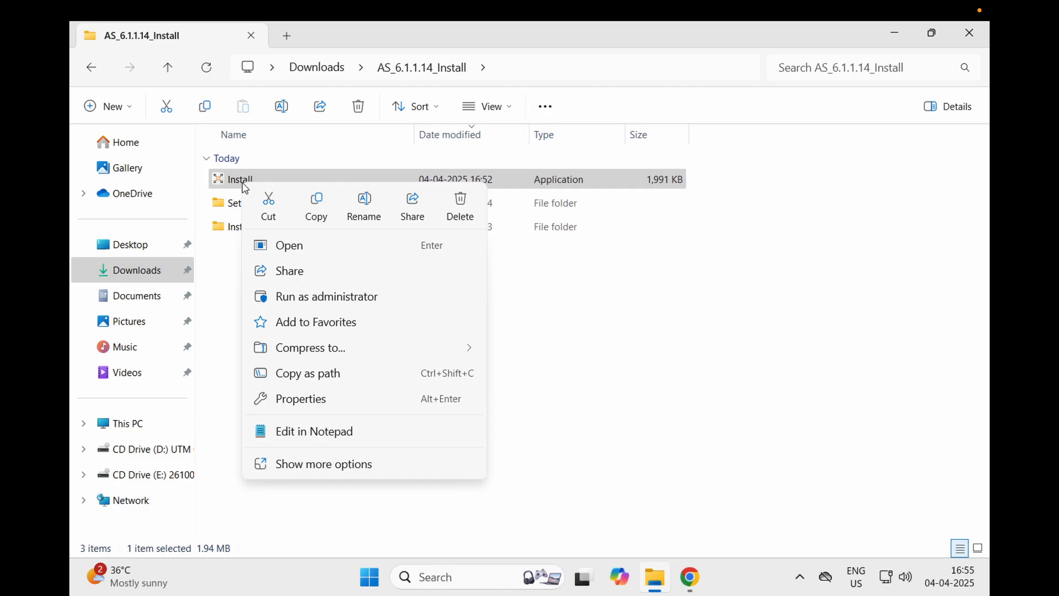
click(646, 318)
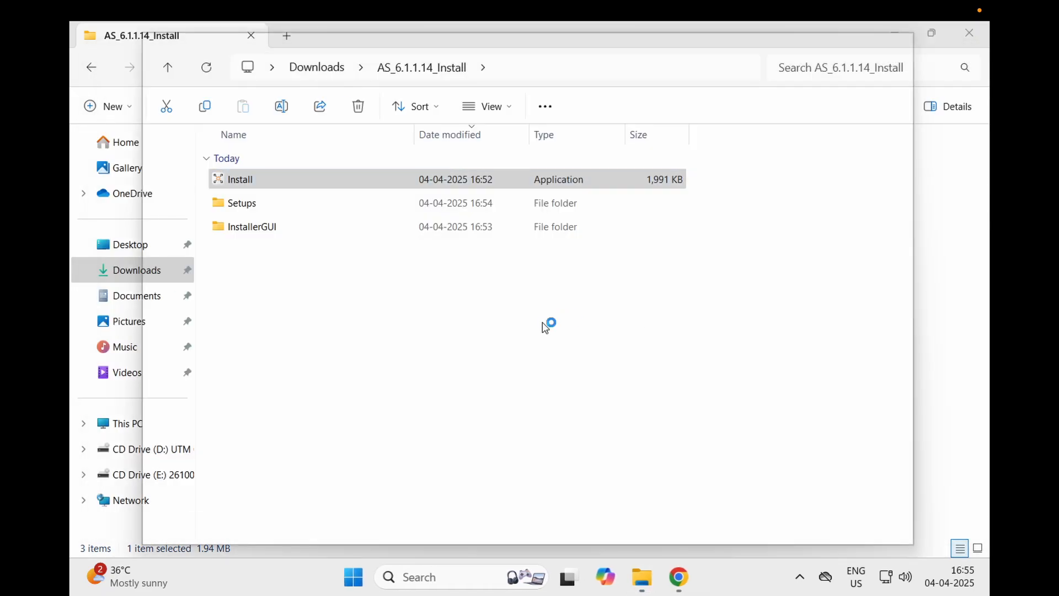
double_click(240, 178)
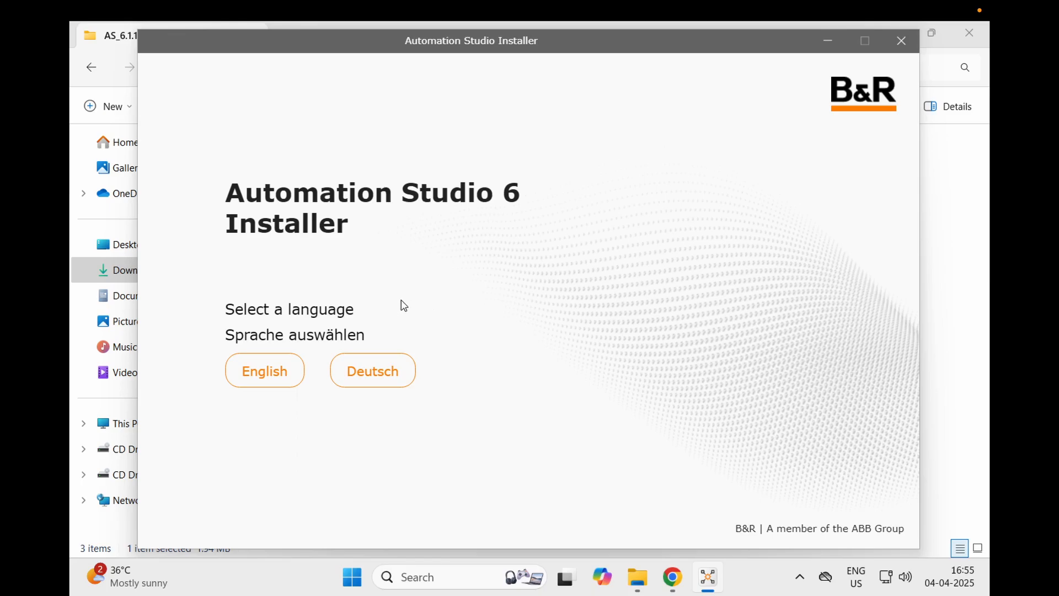
mouse_move(338, 316)
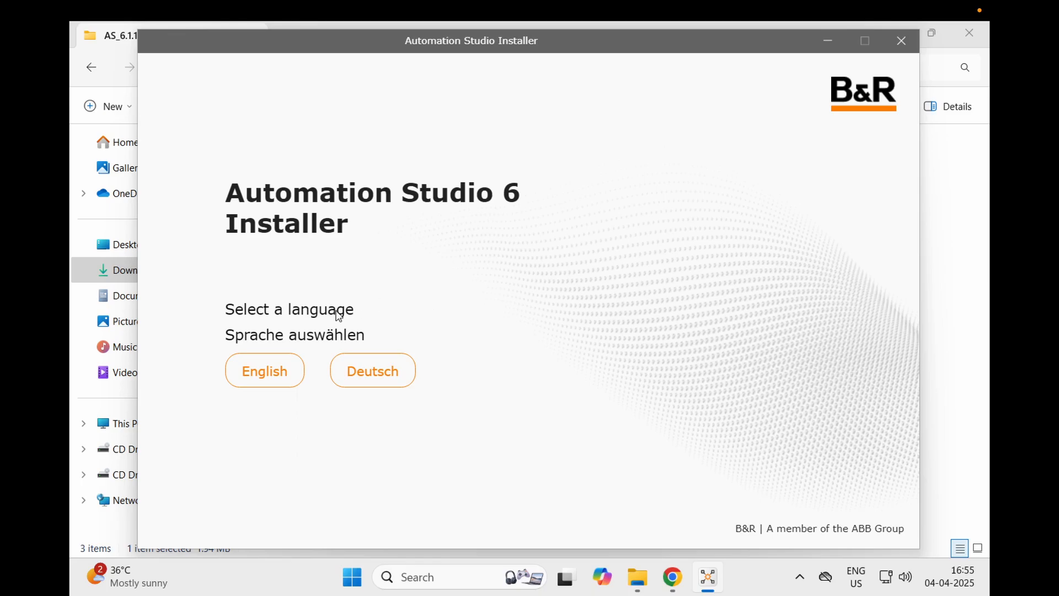
click(263, 370)
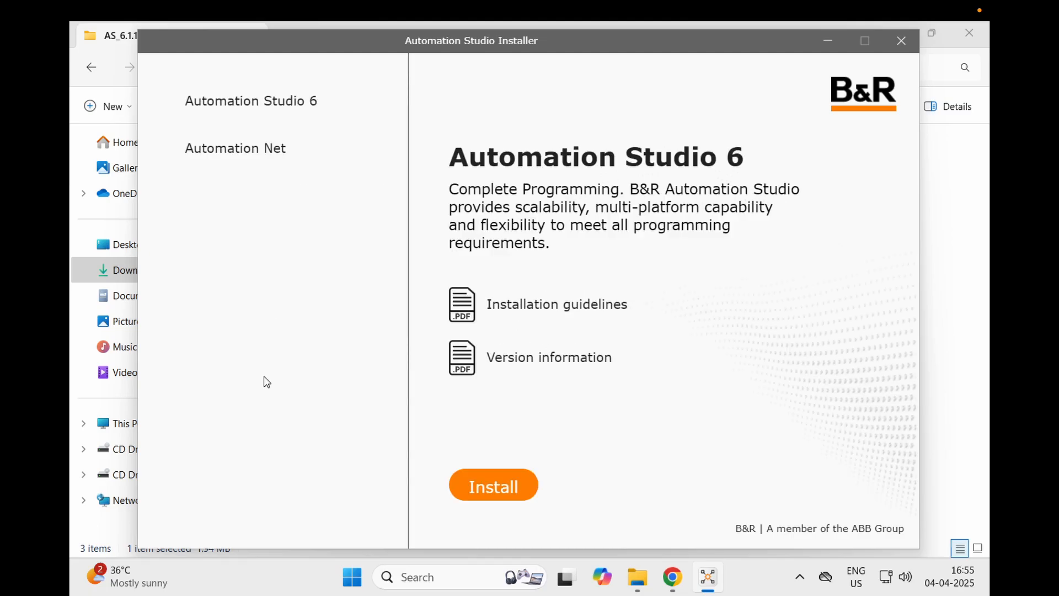
mouse_move(553, 454)
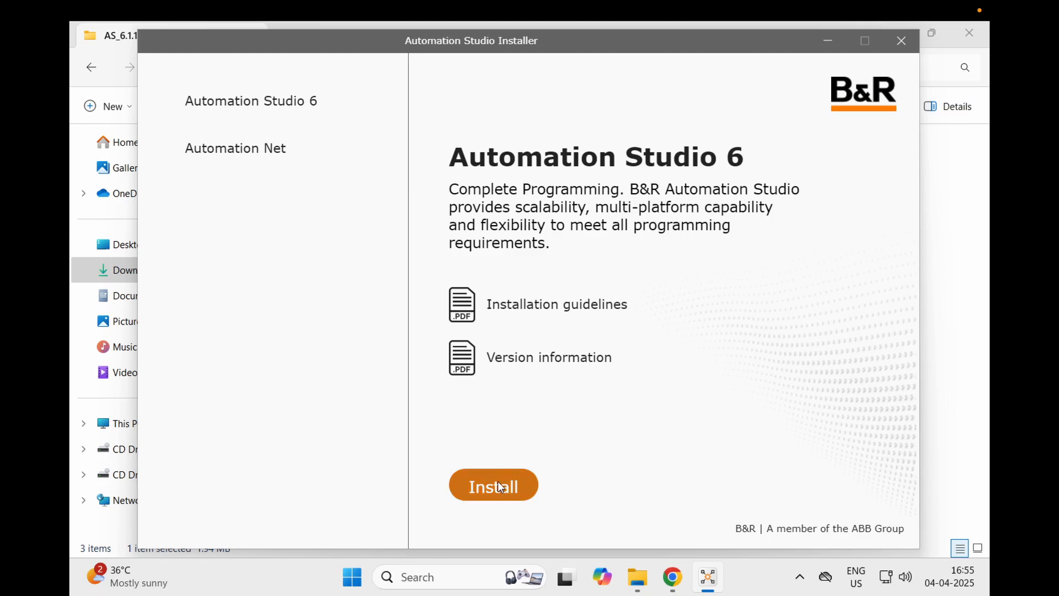
click(492, 485)
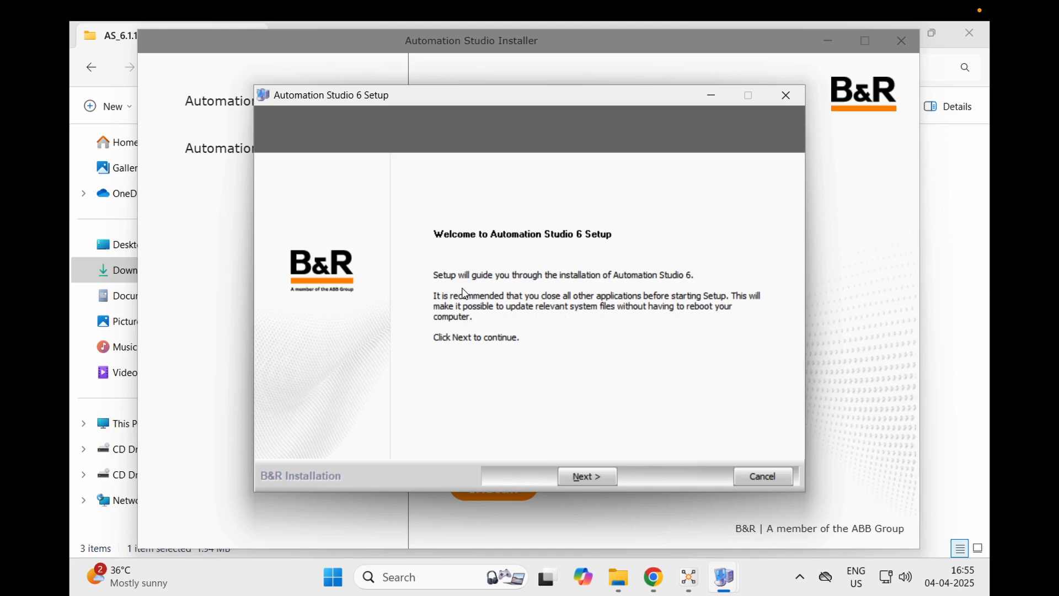
mouse_move(644, 293)
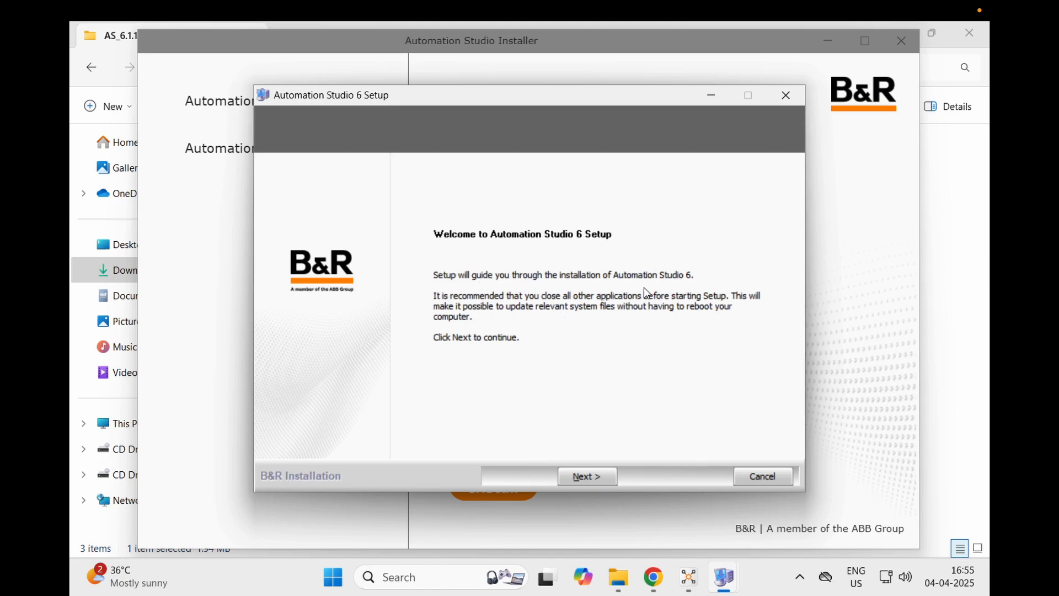
mouse_move(691, 386)
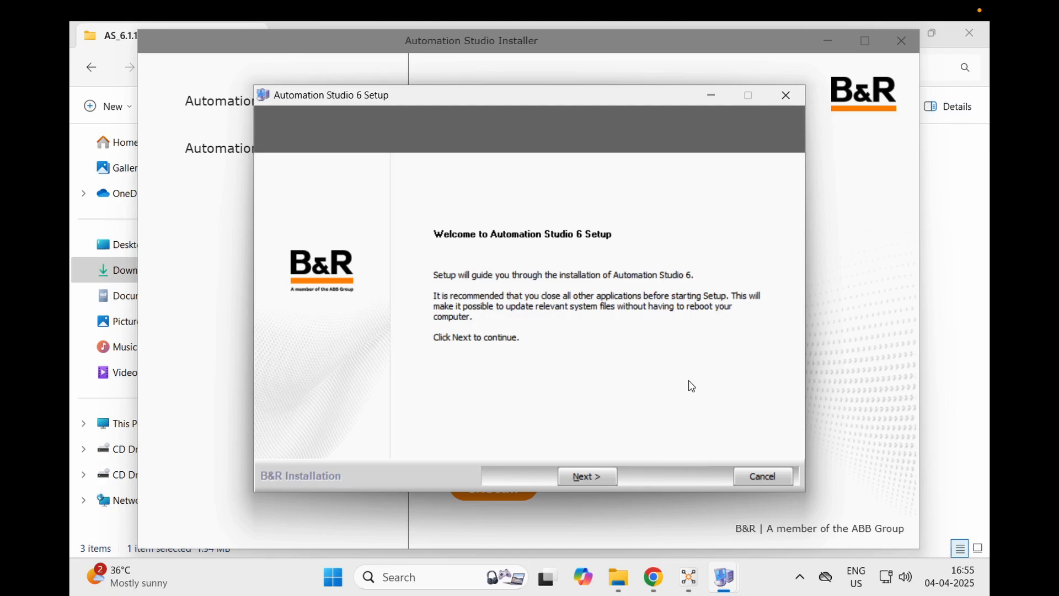
mouse_move(586, 475)
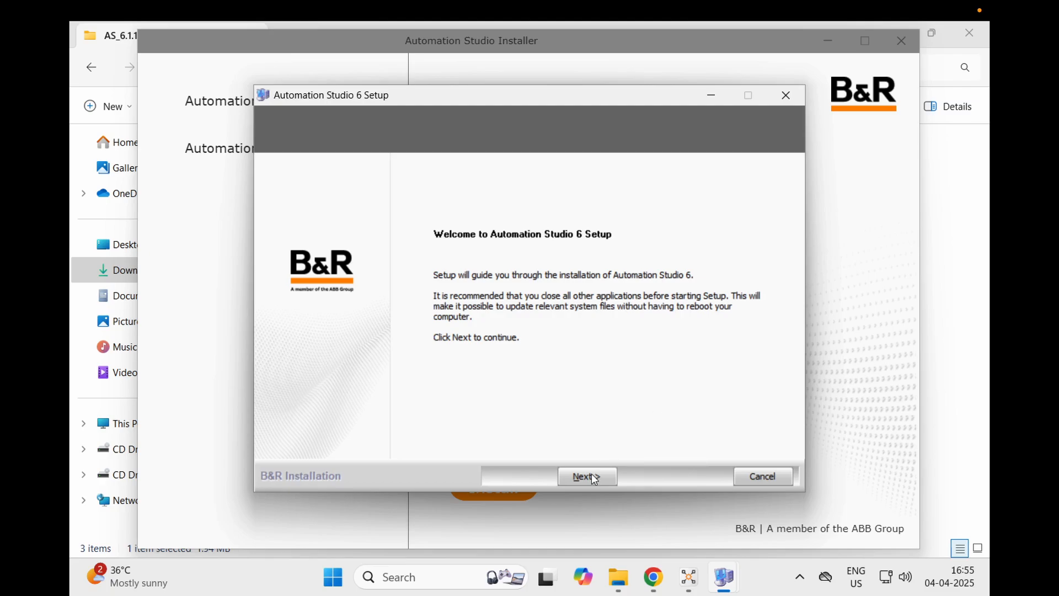
Accept the license terms, keep the default folder and components, and begin installation
click(586, 476)
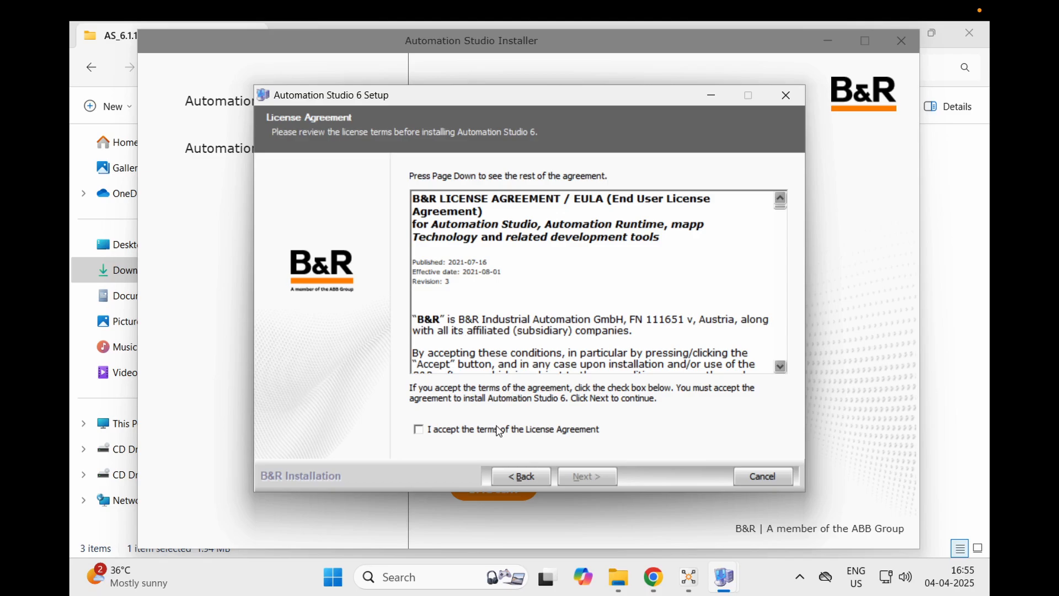
click(585, 476)
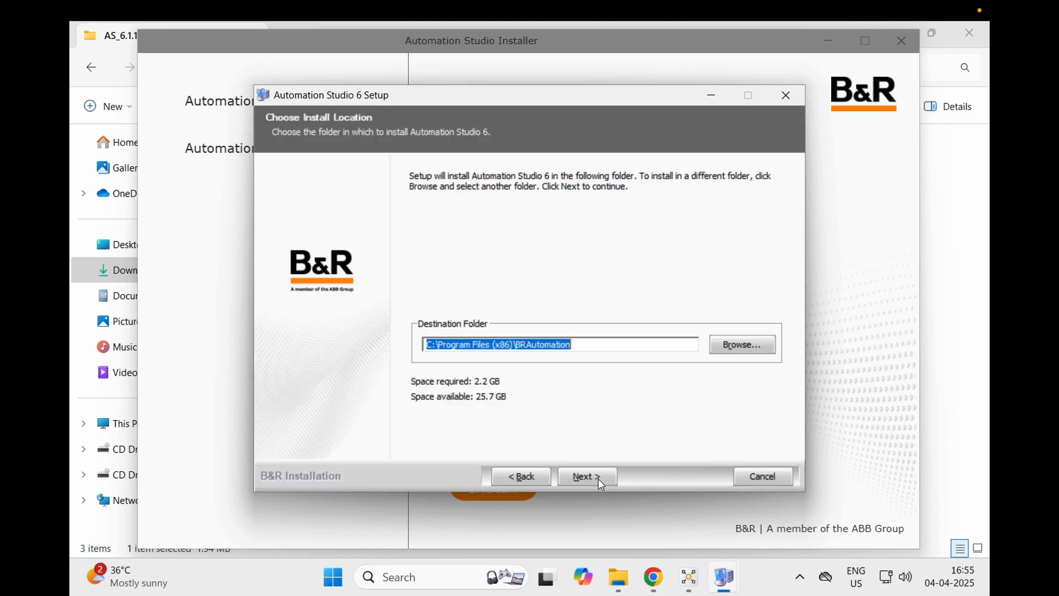
click(586, 475)
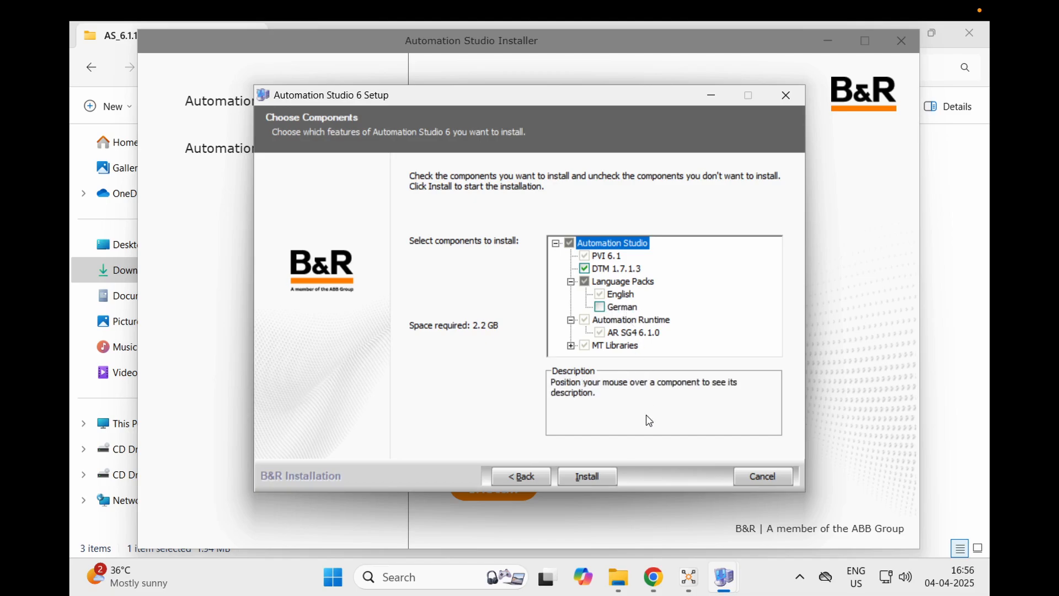
mouse_move(476, 335)
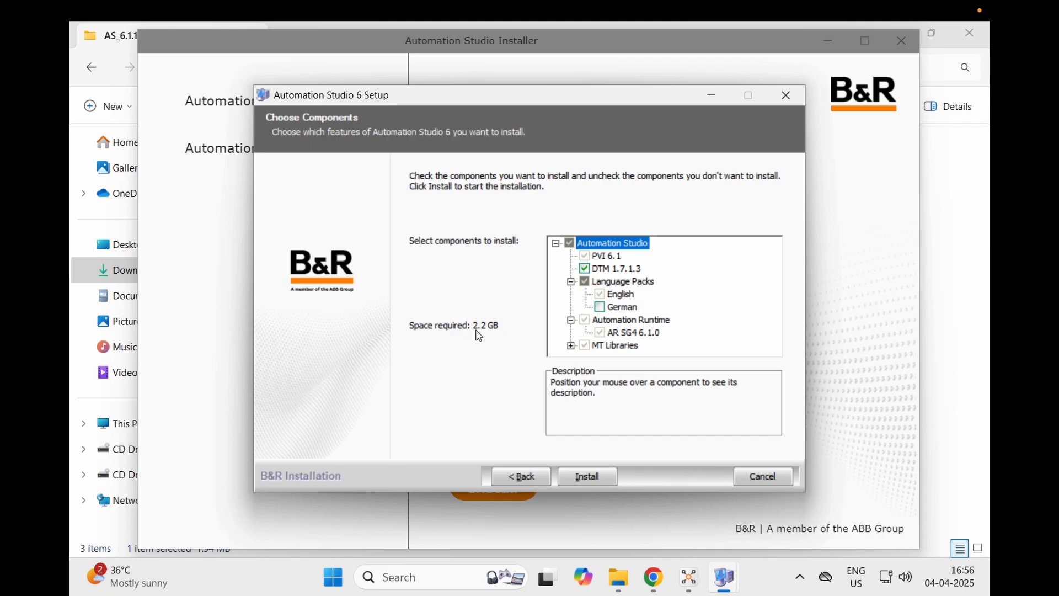
mouse_move(646, 448)
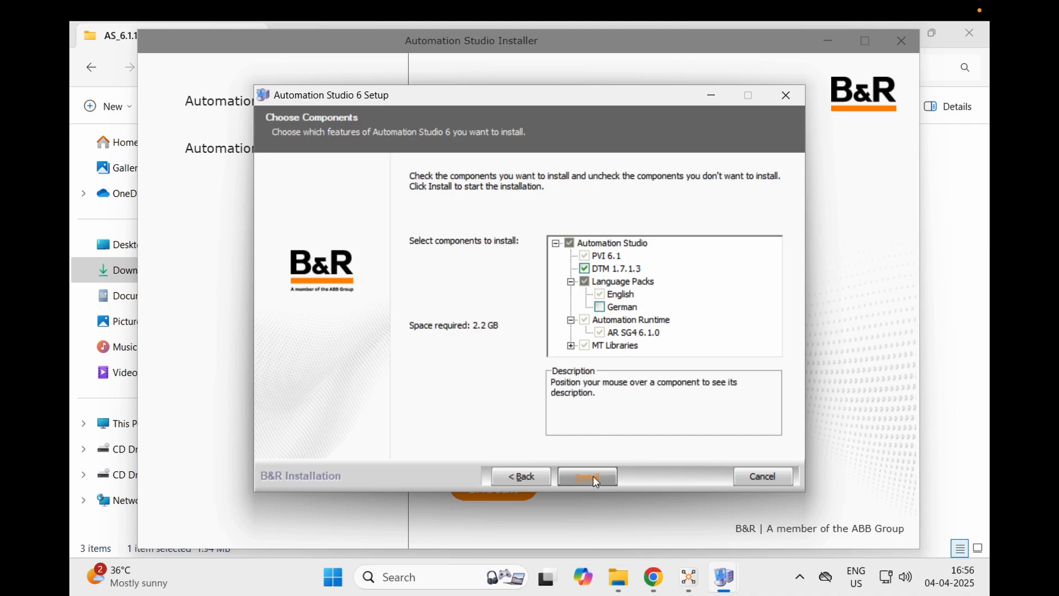
click(585, 475)
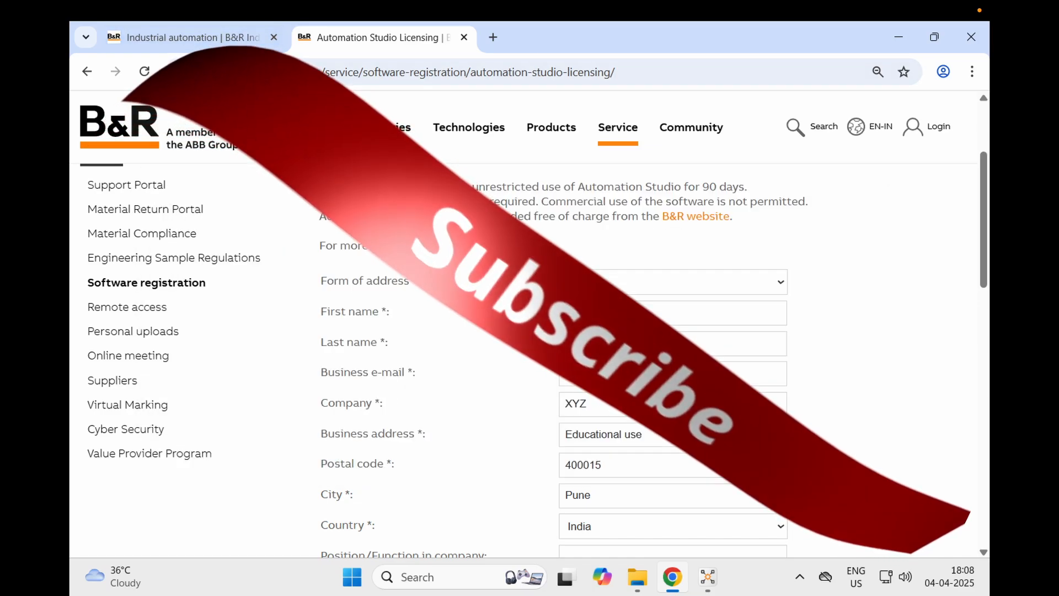
In a new Chrome tab, search 'b&r downloads' and reach the Automation Studio Licensing page
click(493, 37)
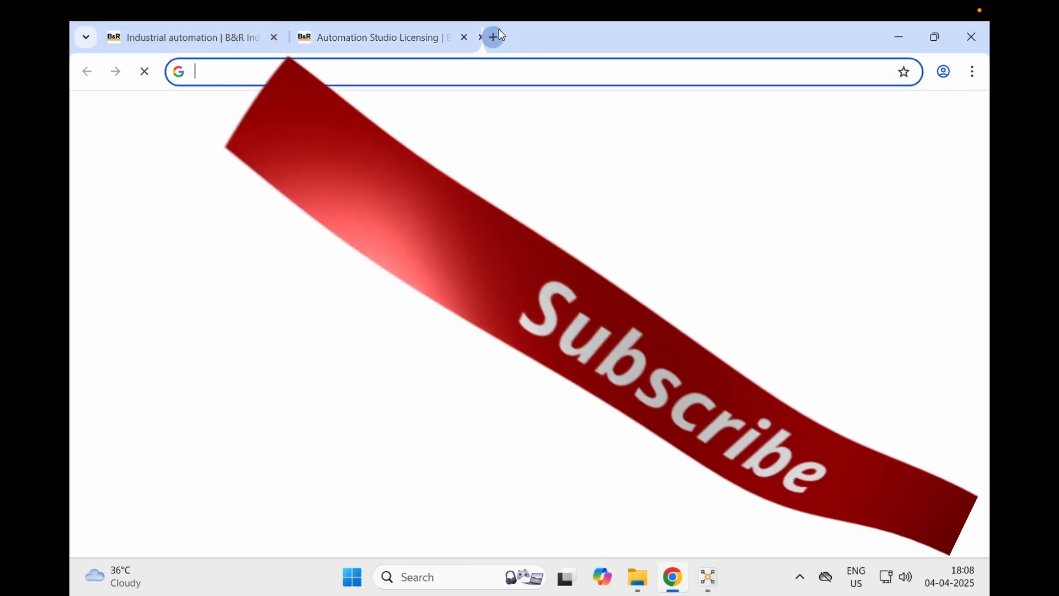
click(493, 37)
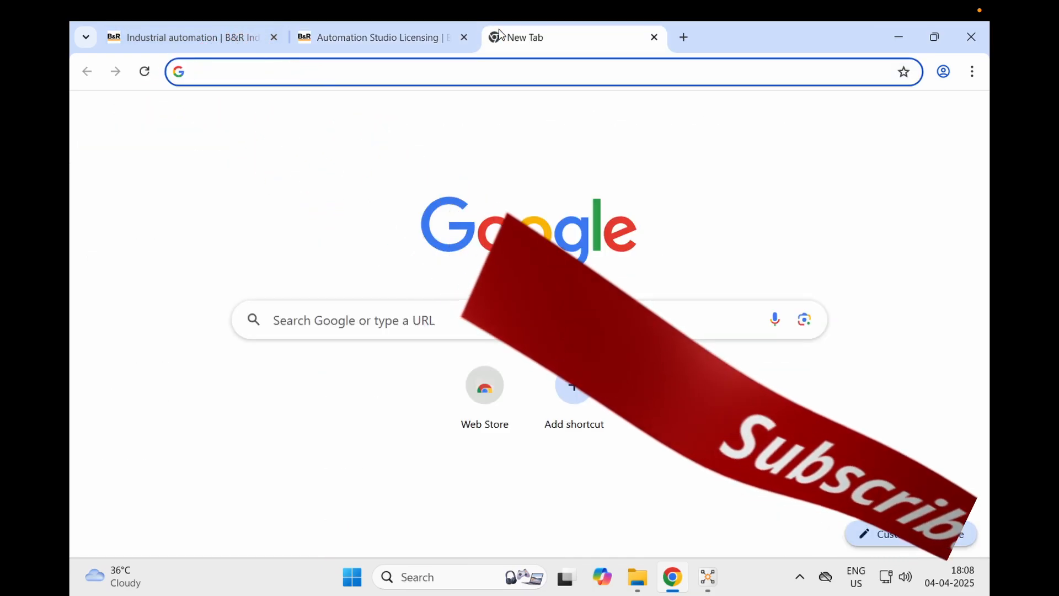
text(b&r downloads)
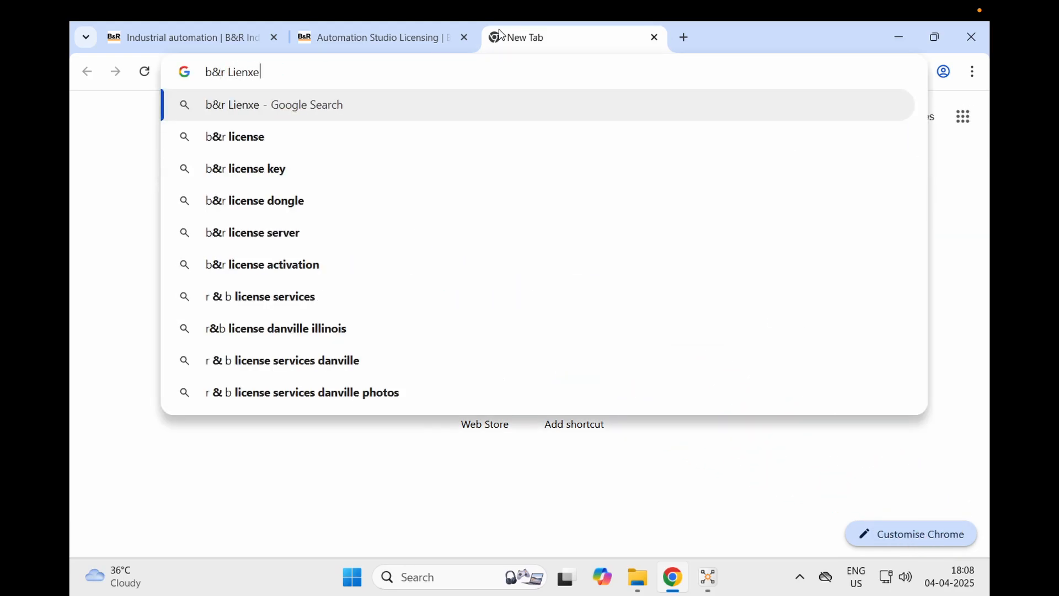
key(Down)
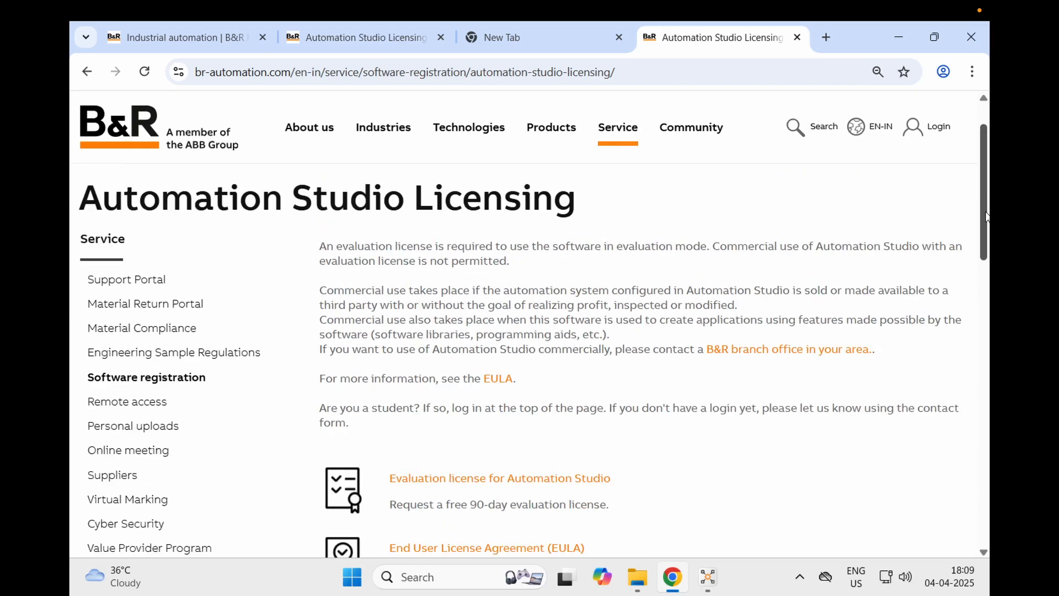
scroll(down, 3)
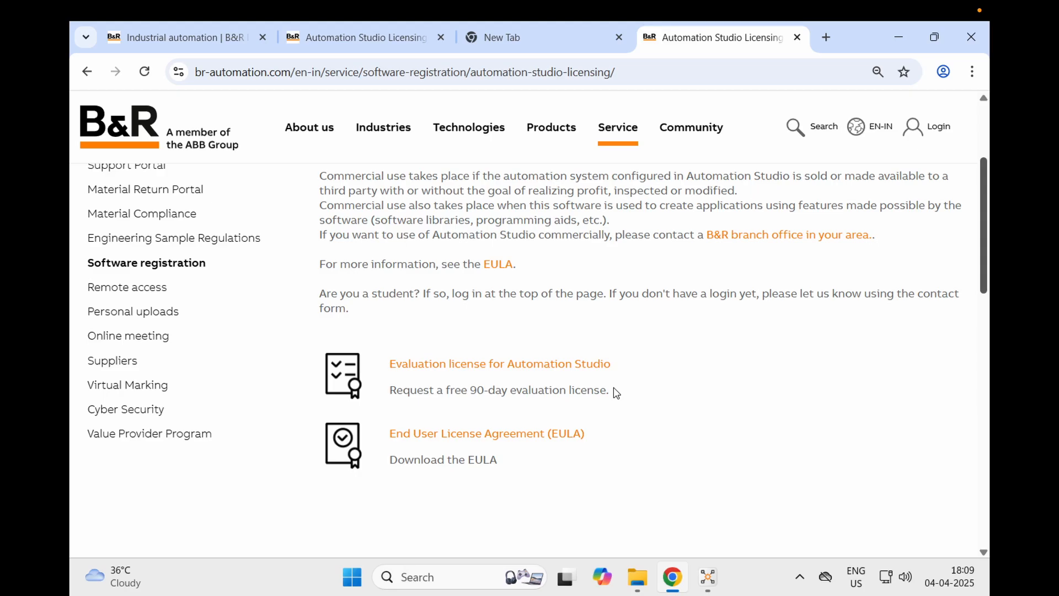
mouse_move(339, 124)
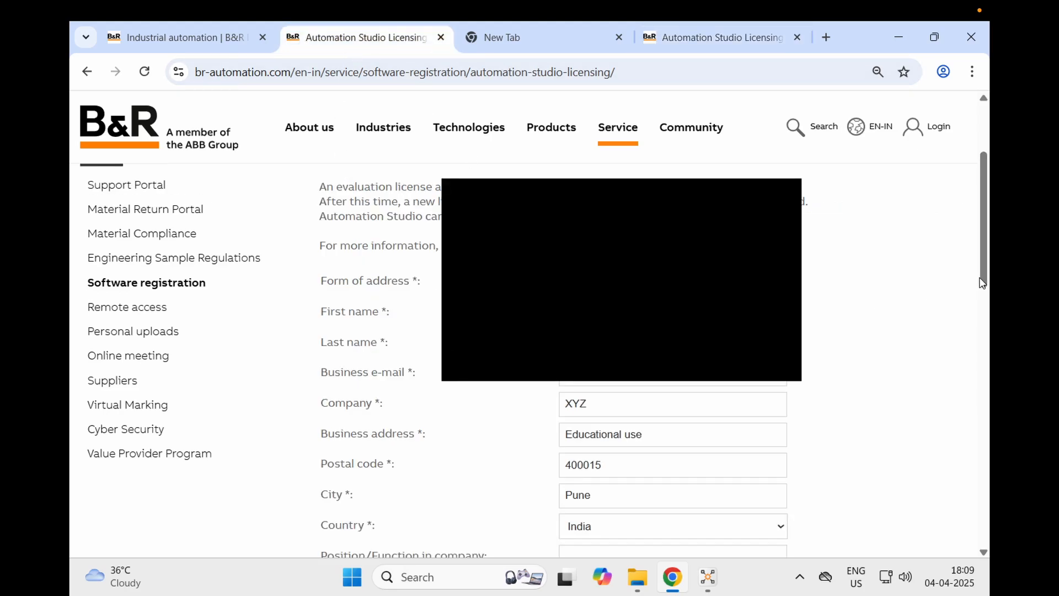
Tick the EULA acceptance checkbox and send the evaluation license request
scroll(down, 3)
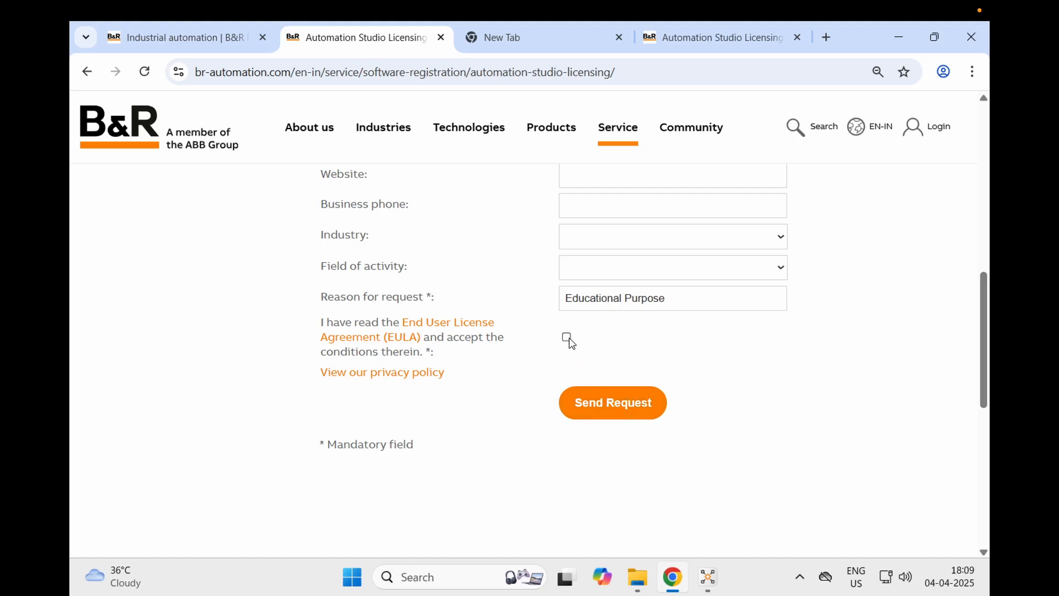
click(566, 337)
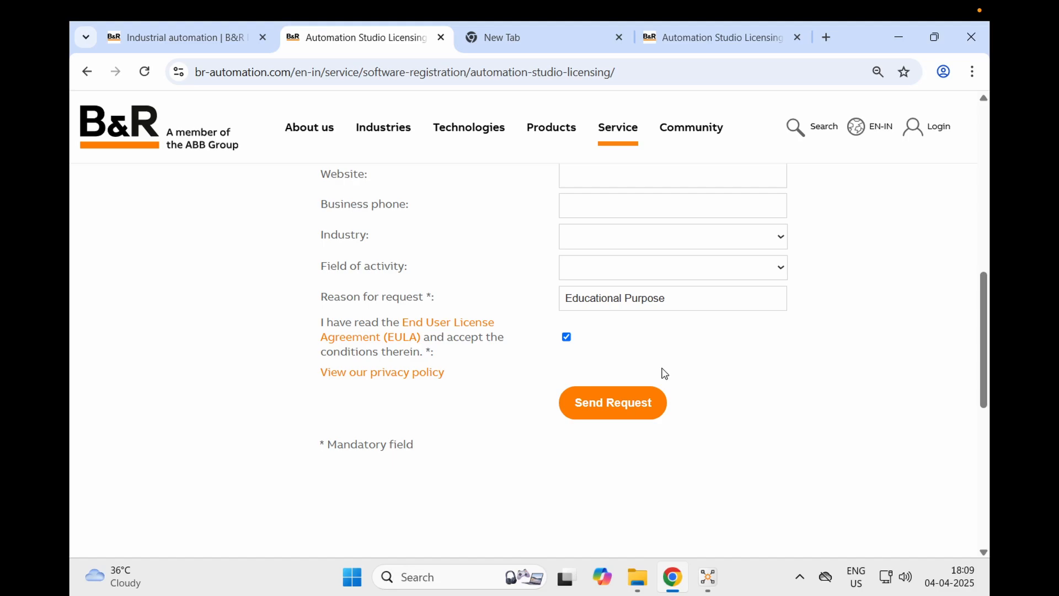
click(611, 402)
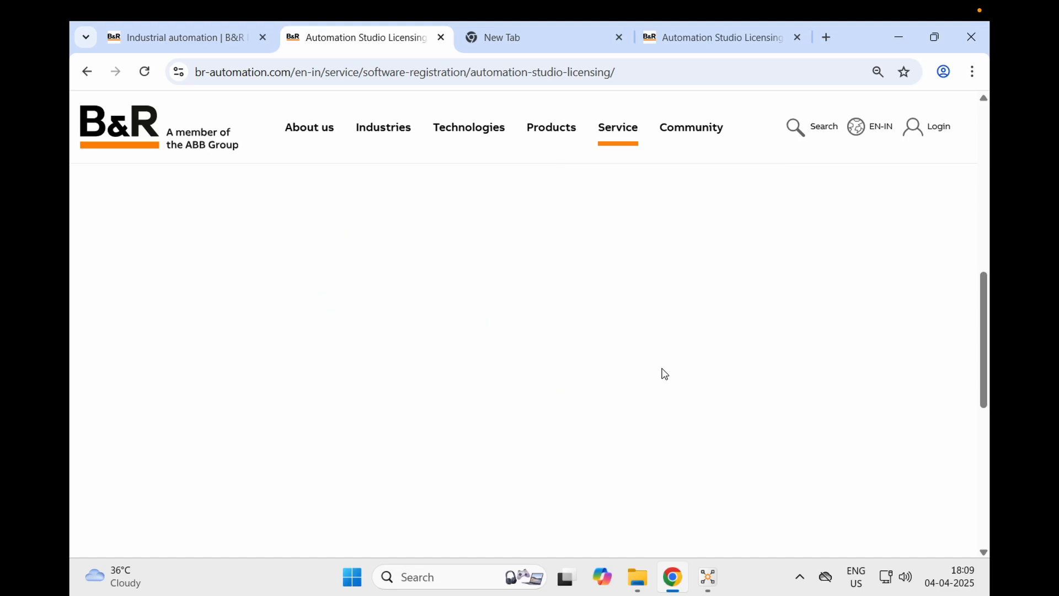
mouse_move(664, 371)
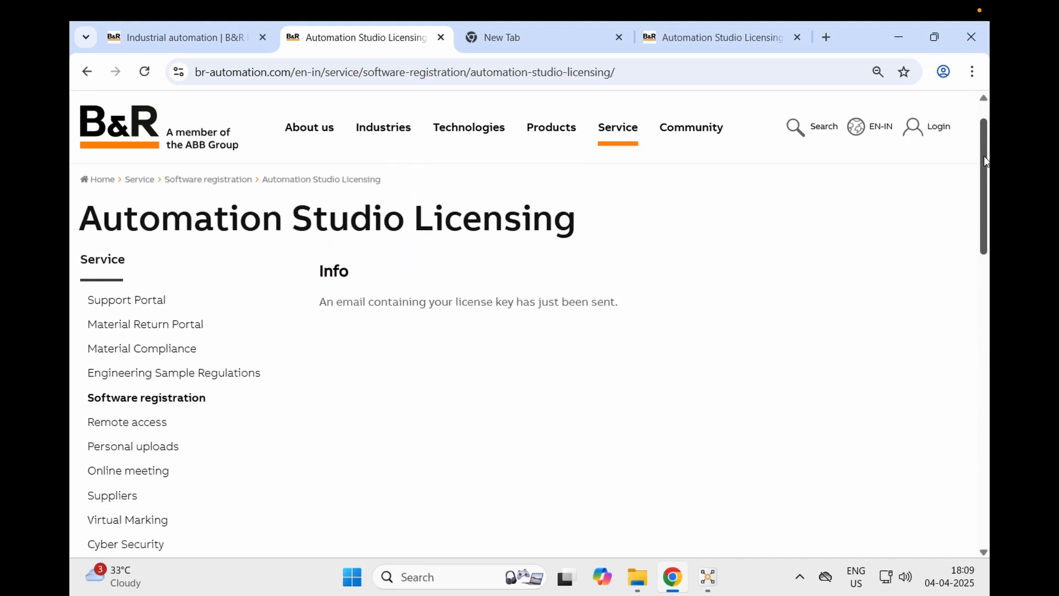
scroll(up, 3)
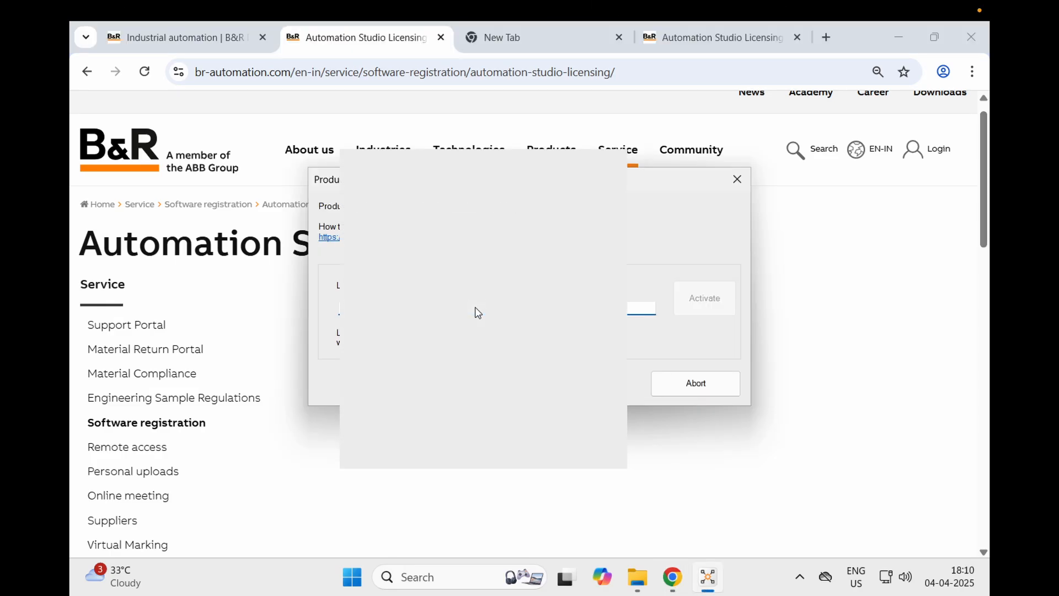
Paste the emailed license key, activate it, and dismiss the 90-day evaluation notice
key(Win+v)
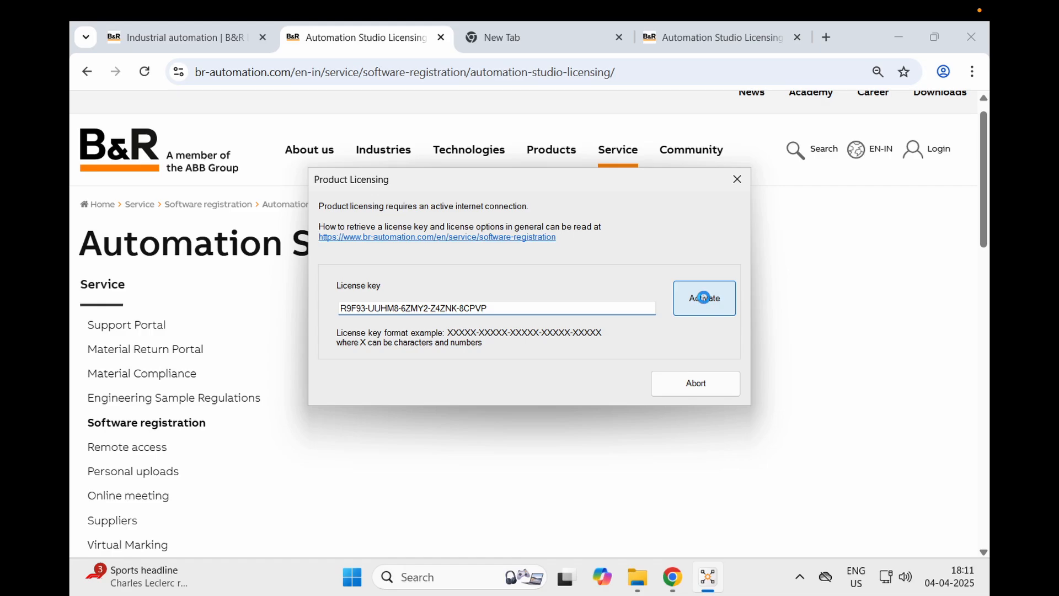
click(703, 298)
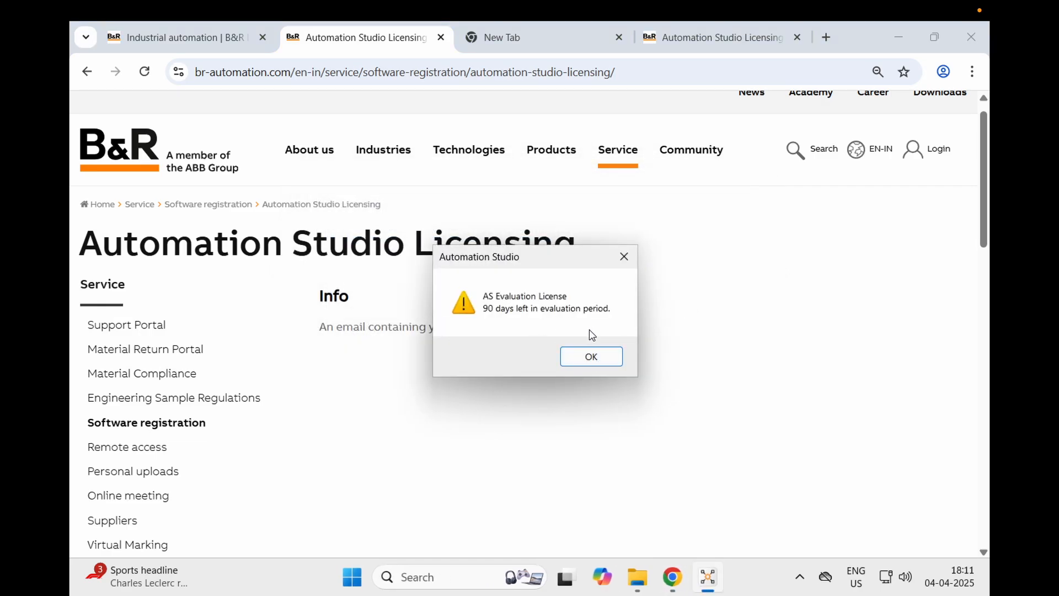
click(589, 356)
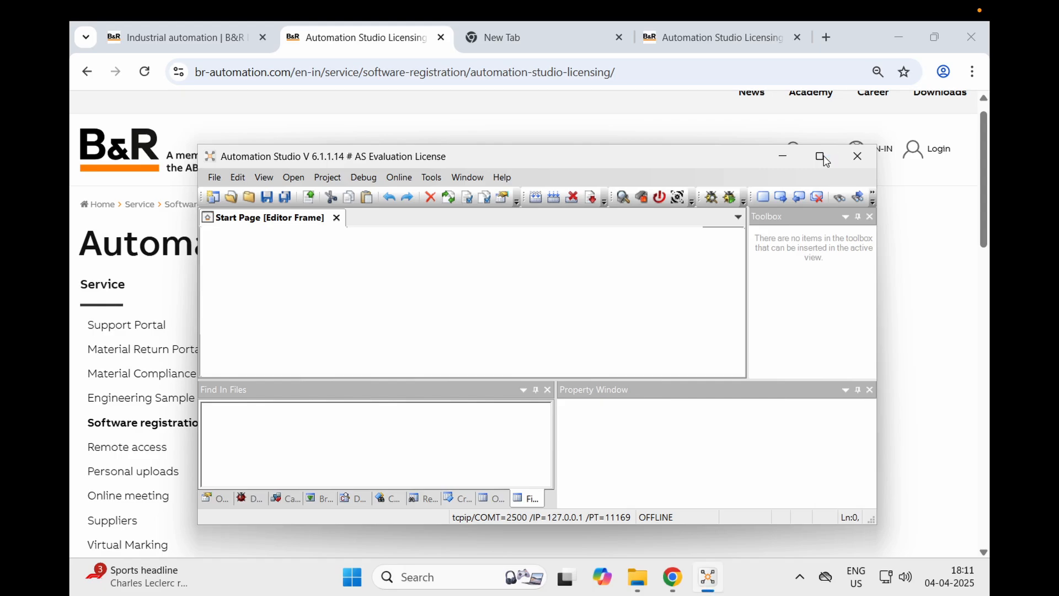
Maximize Automation Studio and choose File > New Project
click(819, 156)
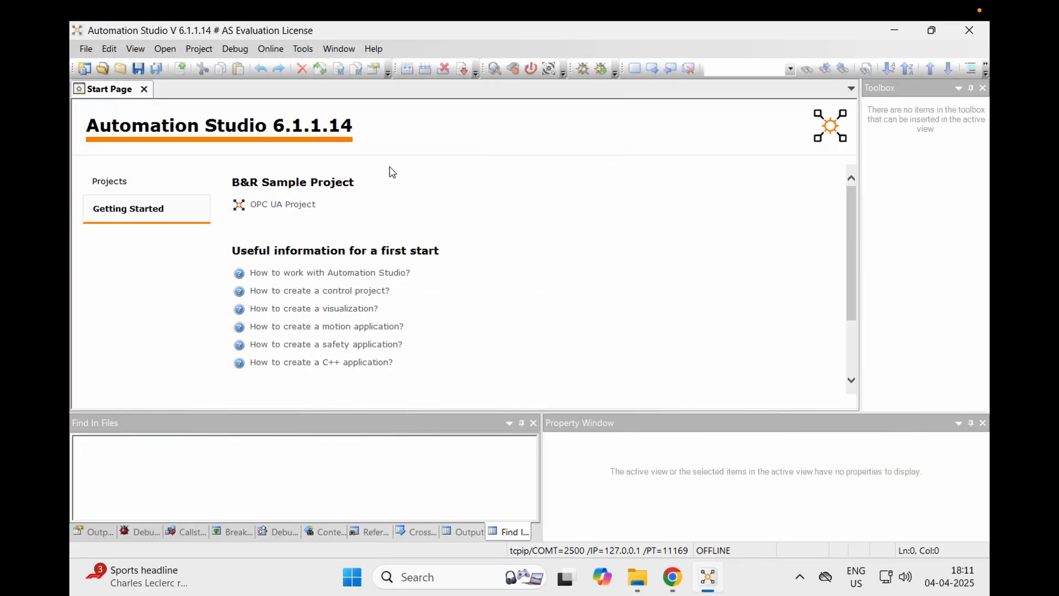
click(85, 48)
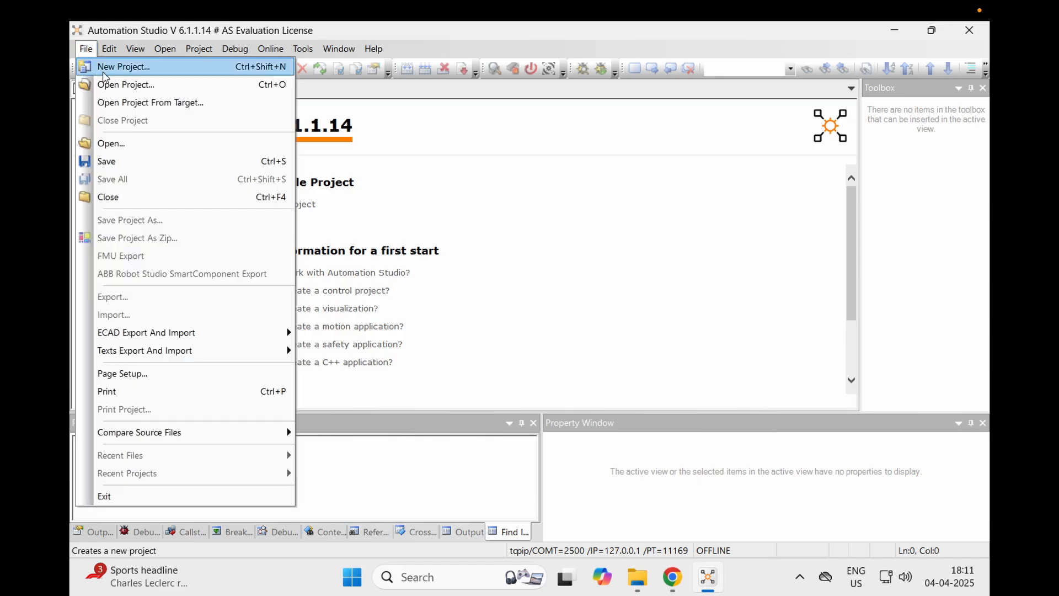
click(124, 67)
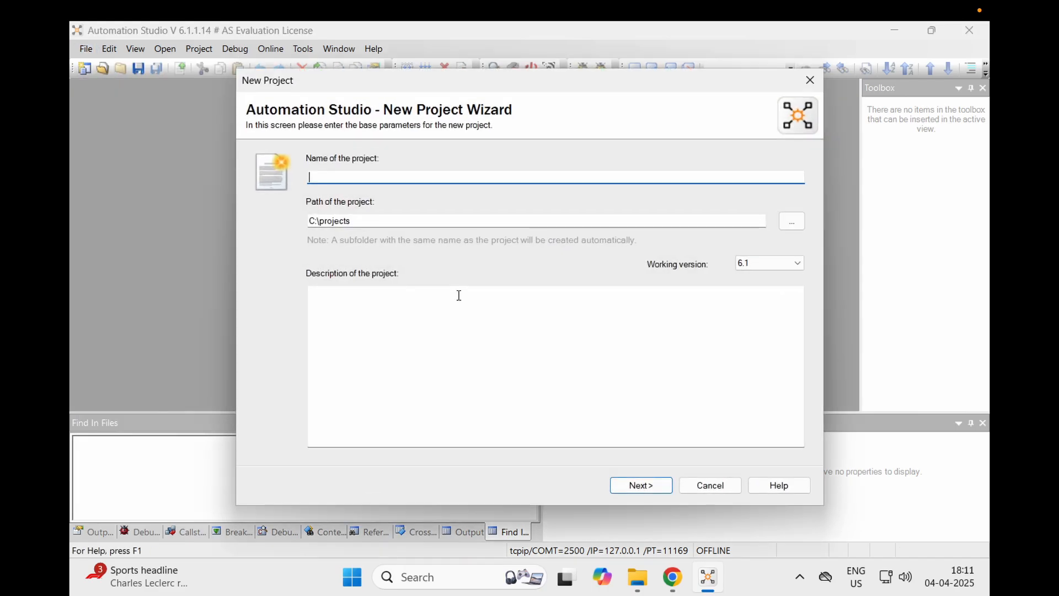
mouse_move(398, 217)
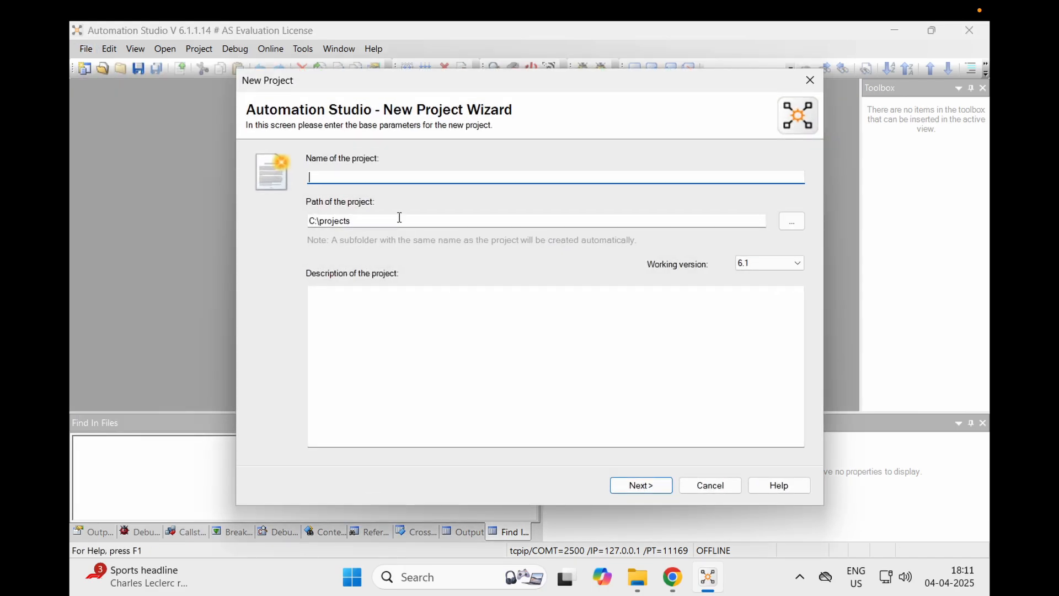